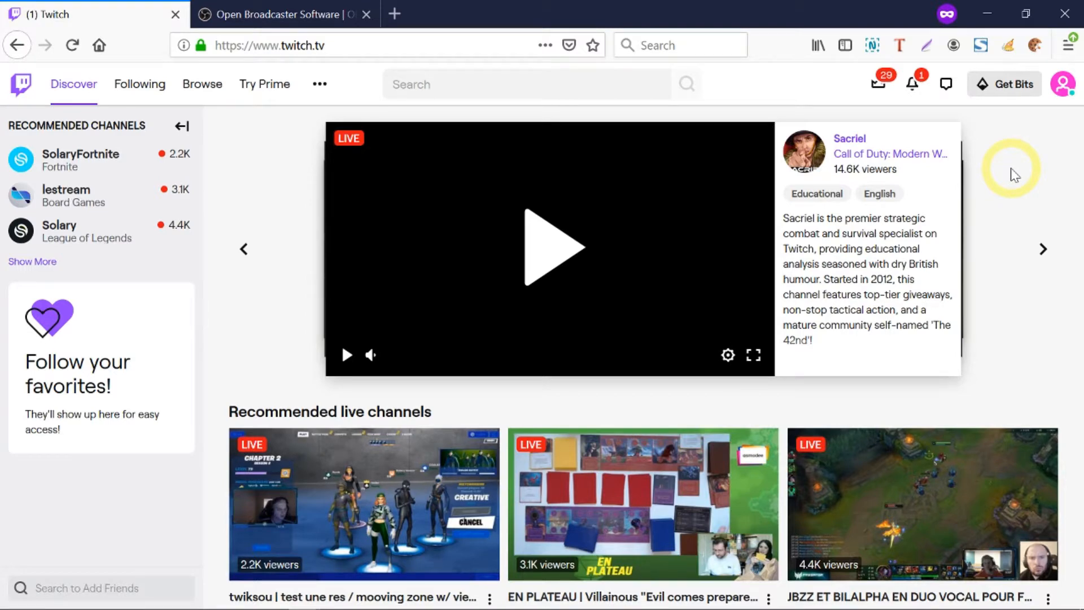
# Switch to the obsproject.com tab showing the OBS Studio 24.0.3 downloads.
pyautogui.click(277, 14)
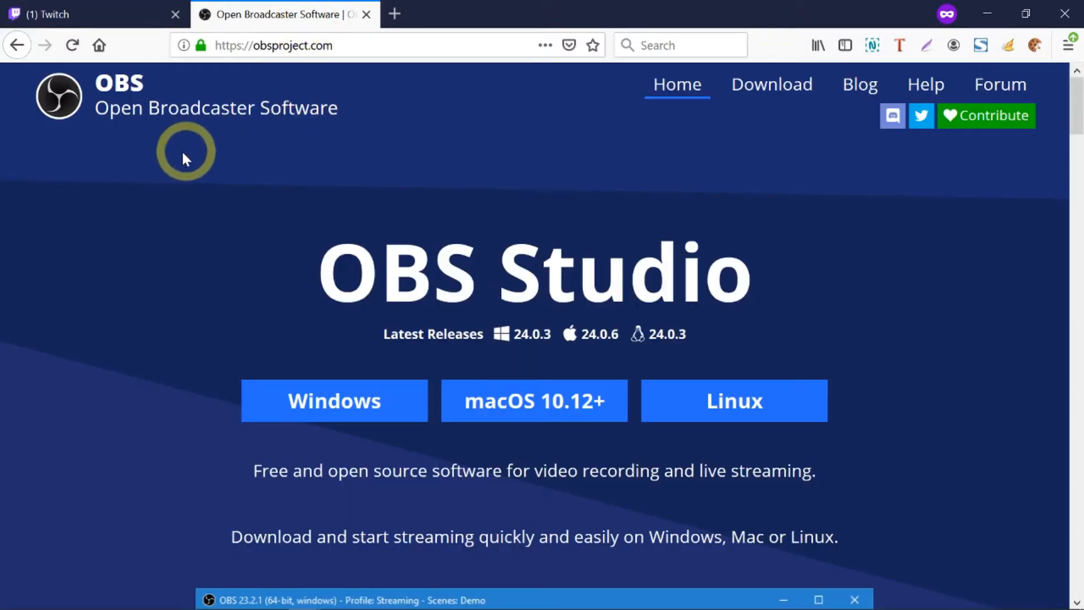
pyautogui.moveTo(345, 153)
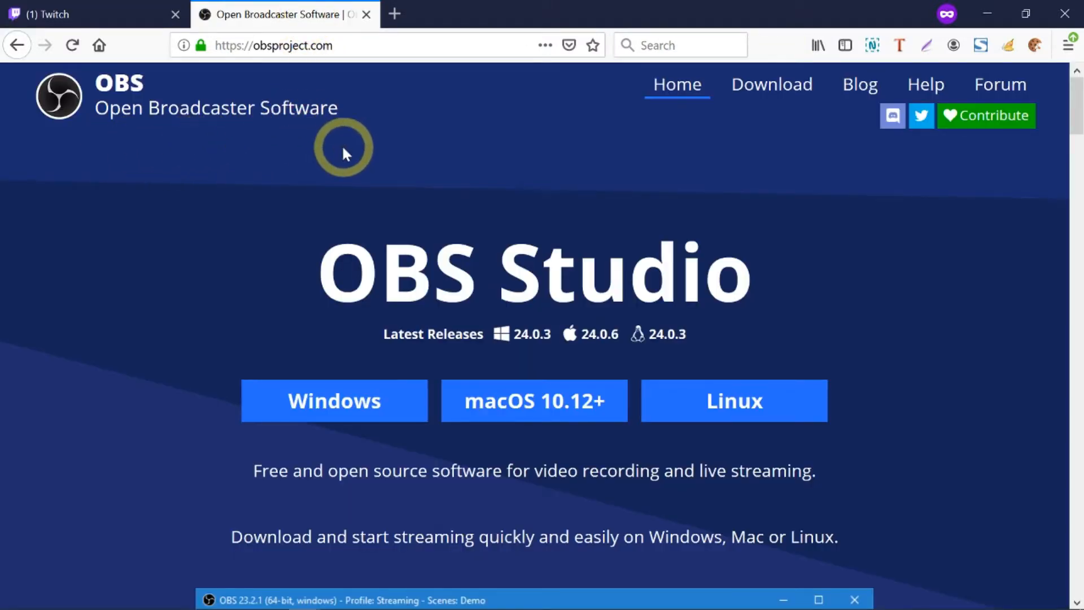
pyautogui.moveTo(358, 148)
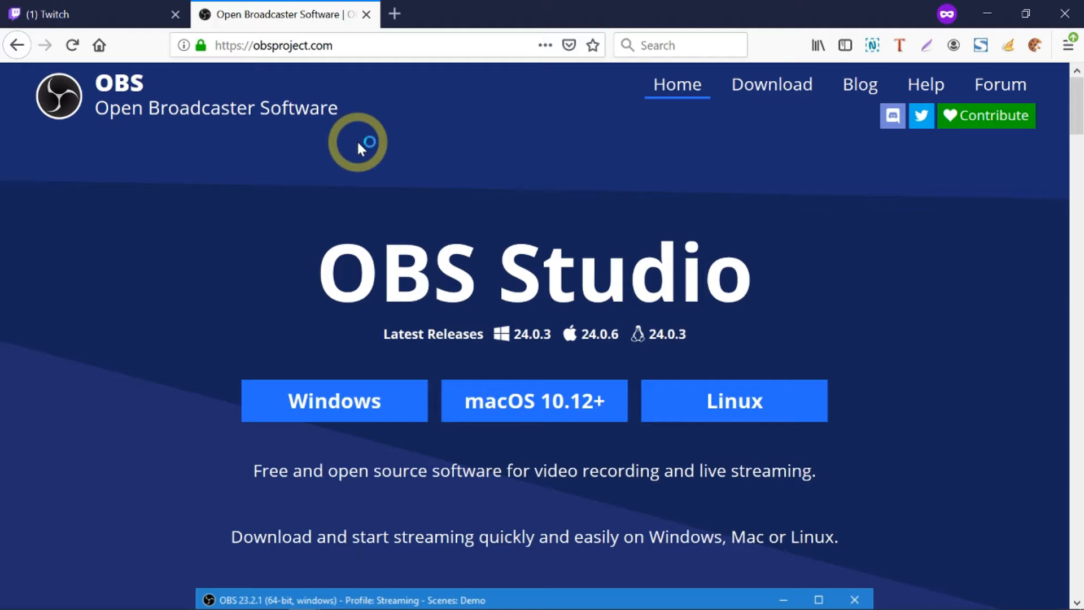
pyautogui.moveTo(453, 225)
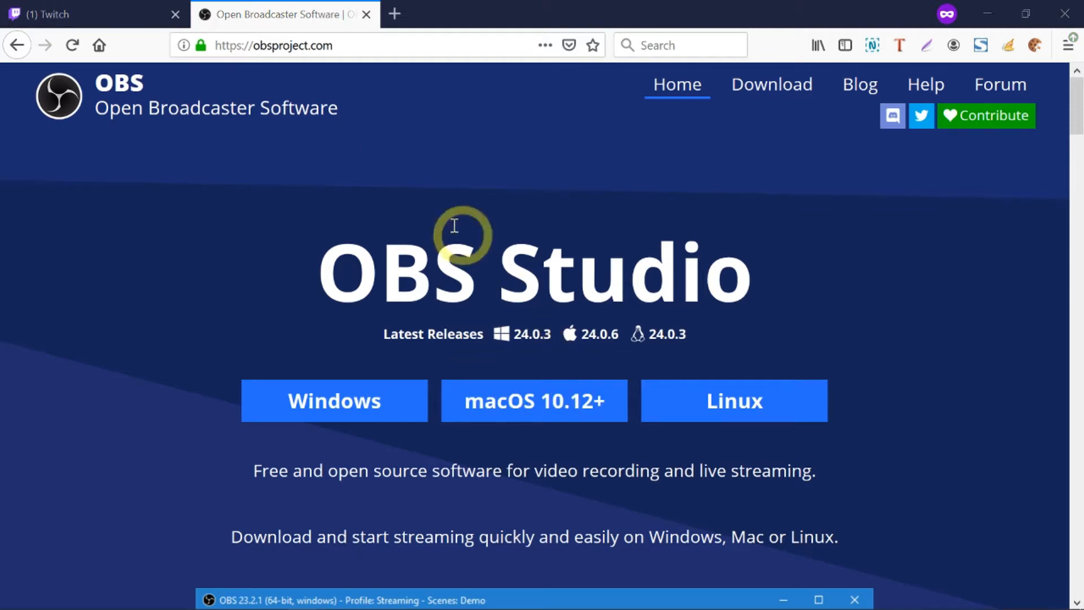
pyautogui.moveTo(367, 130)
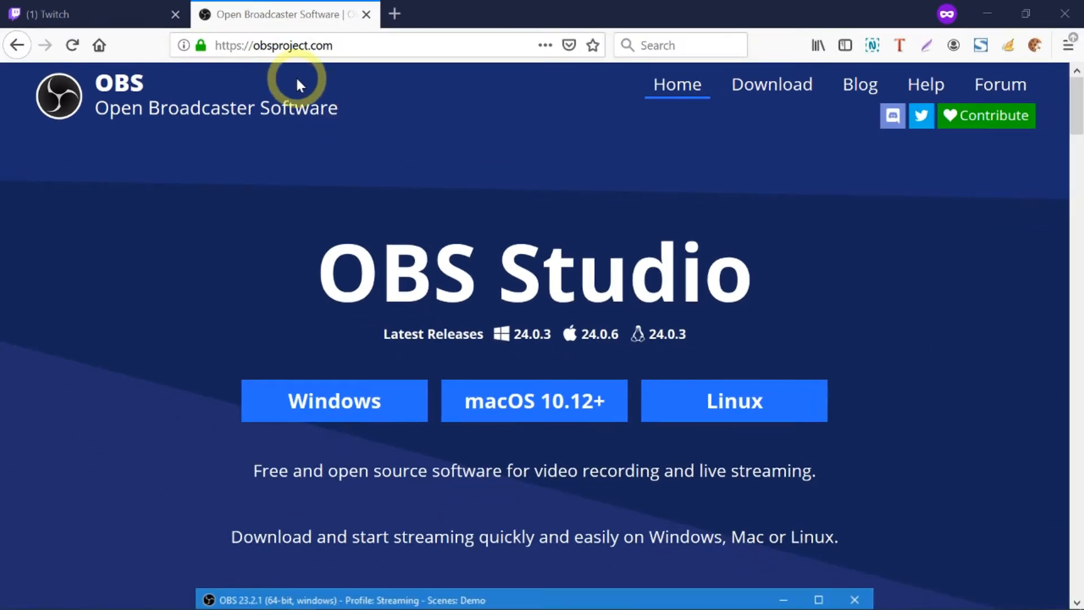
# Return to Twitch and go to the Creator Dashboard from the profile menu.
pyautogui.click(90, 14)
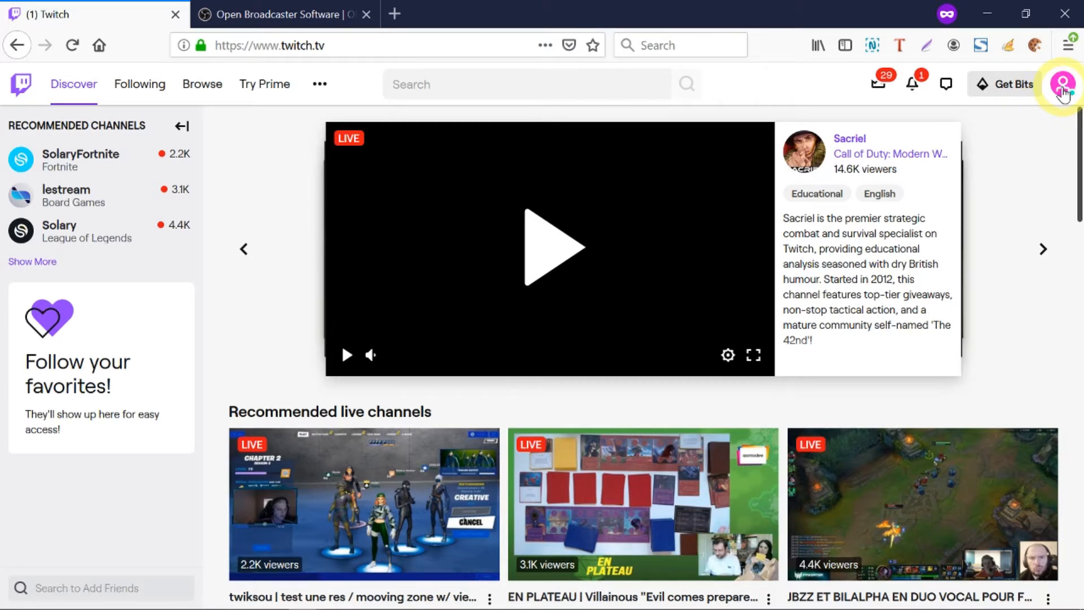
pyautogui.click(1063, 84)
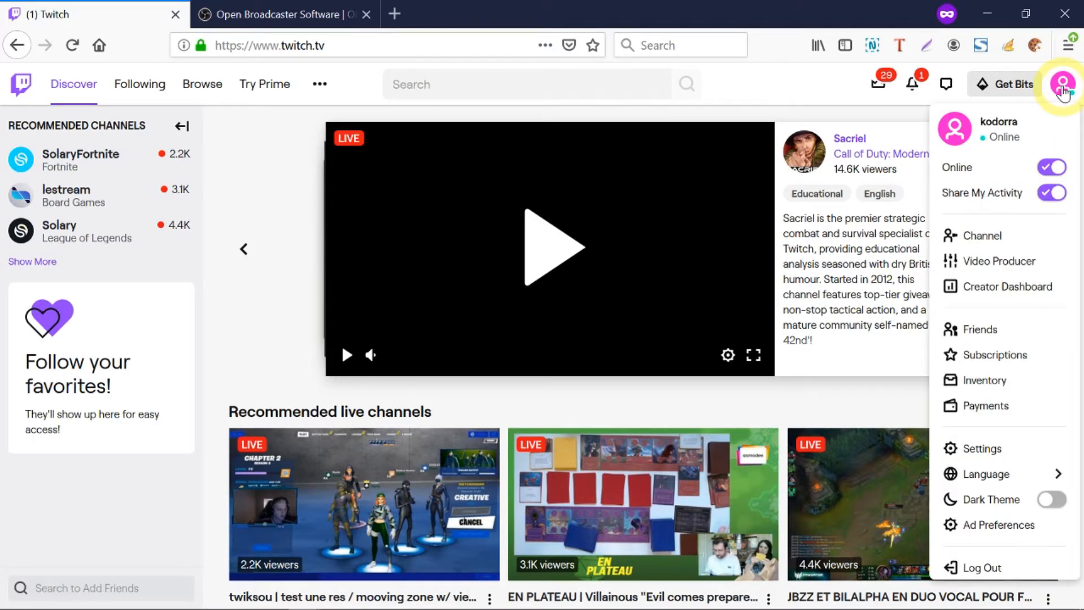
pyautogui.moveTo(1007, 287)
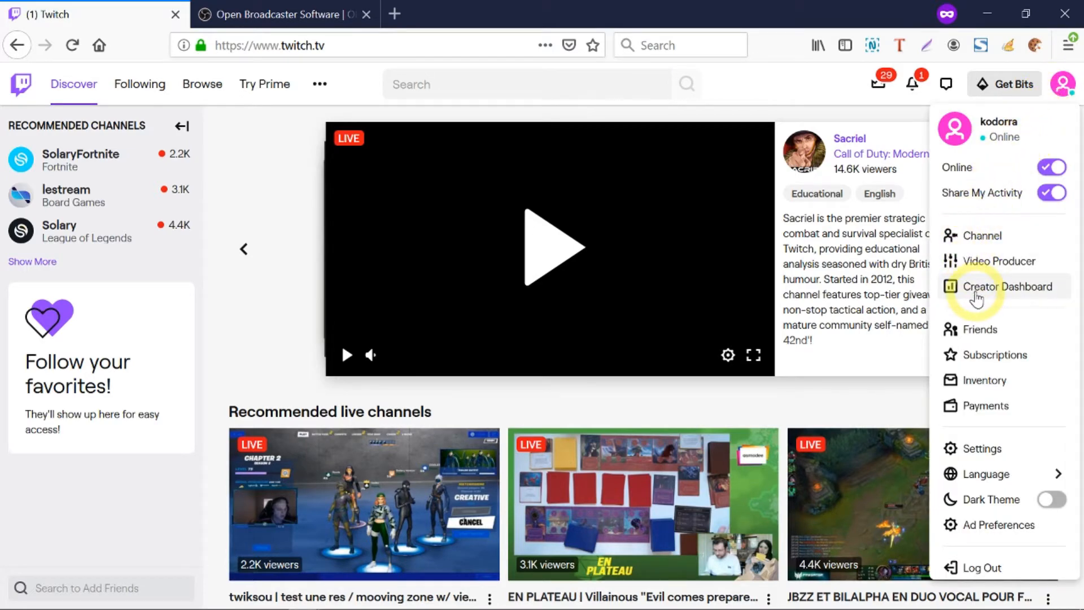
pyautogui.click(1006, 286)
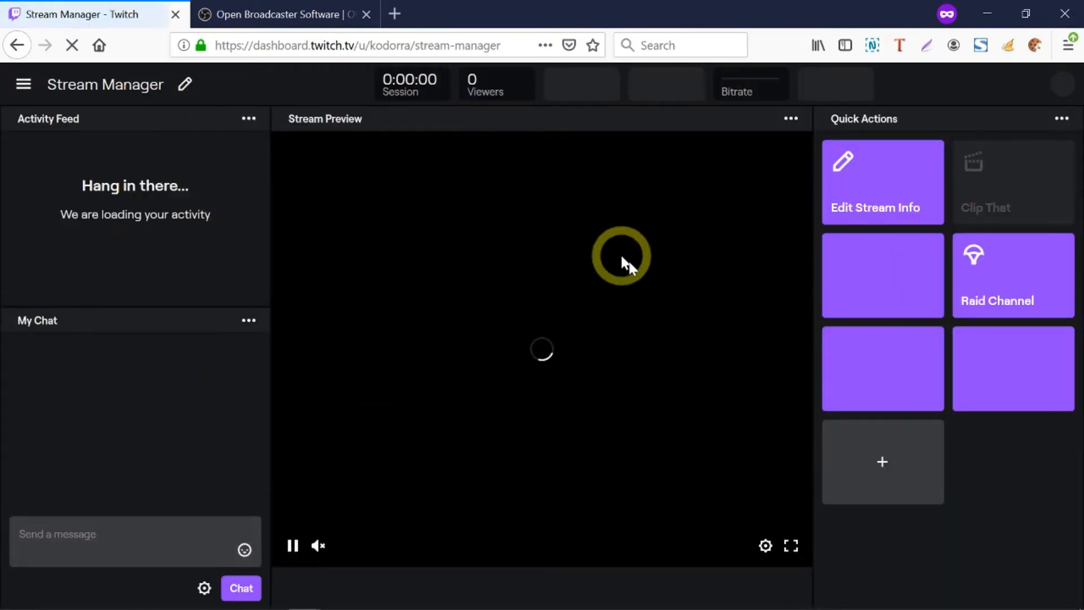
pyautogui.moveTo(639, 363)
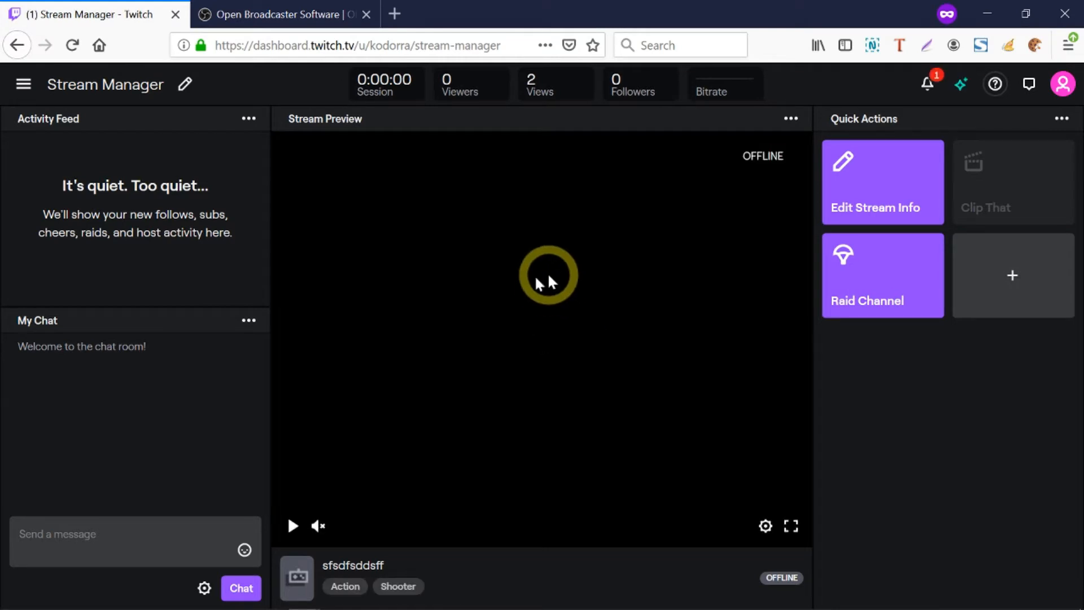
pyautogui.moveTo(506, 280)
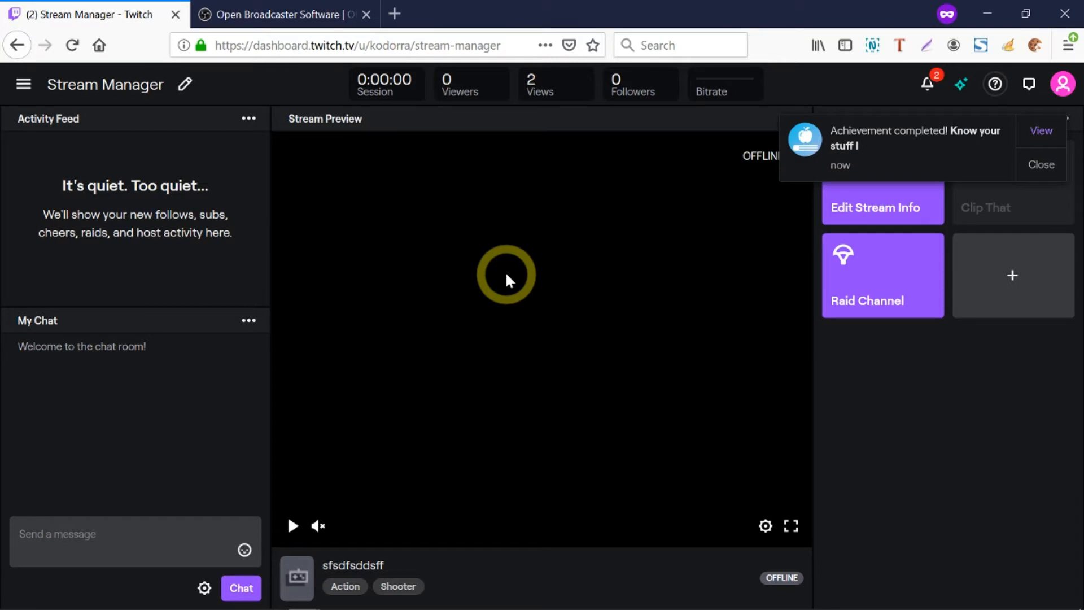
pyautogui.moveTo(460, 228)
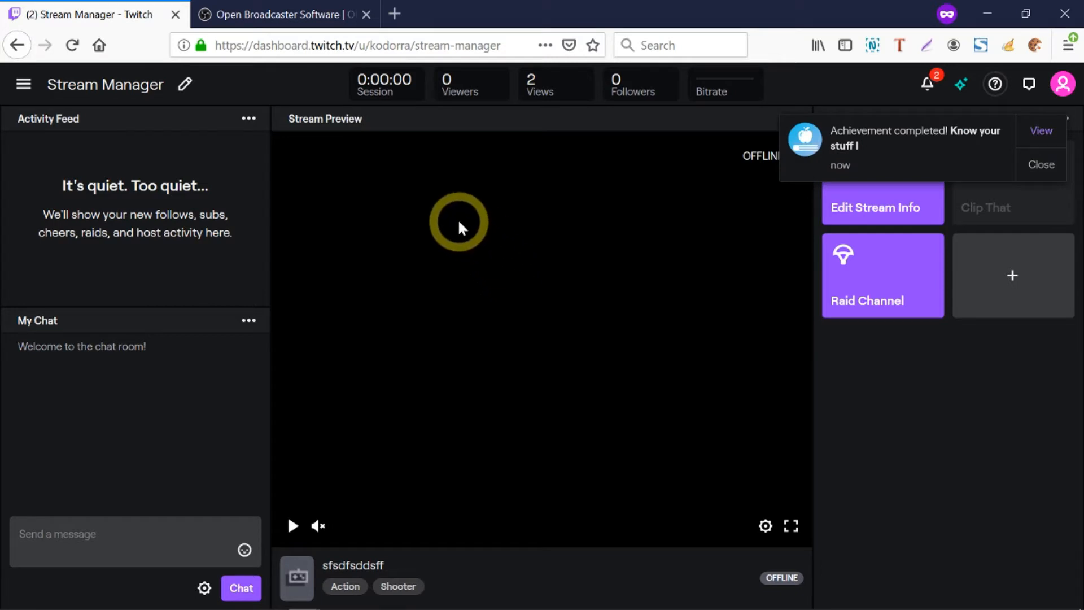
pyautogui.moveTo(23, 84)
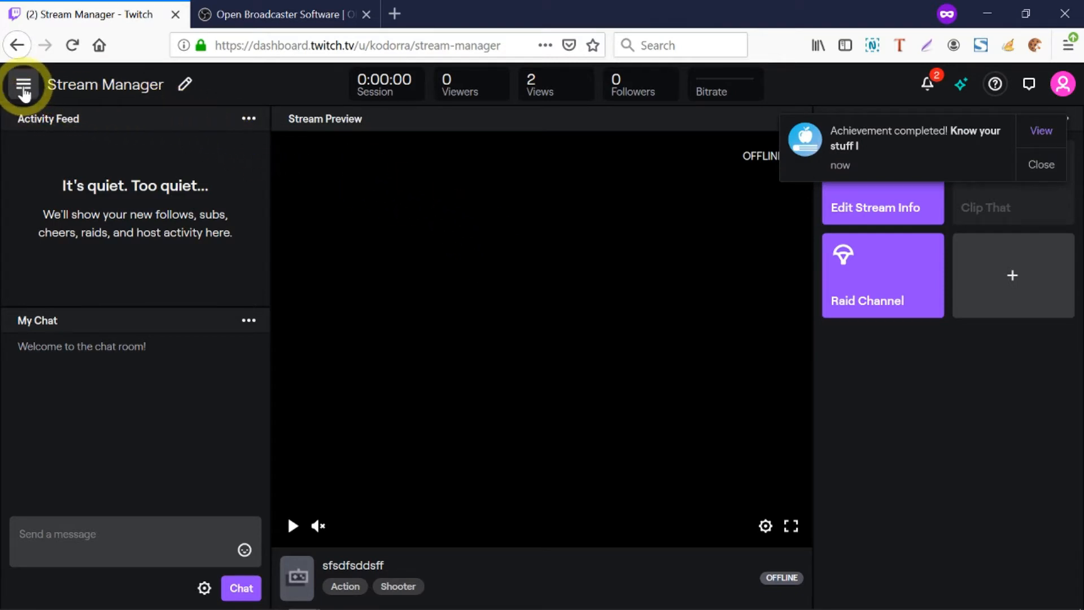
# Navigate through the dashboard menu's Preferences section to the Channel settings page.
pyautogui.click(24, 84)
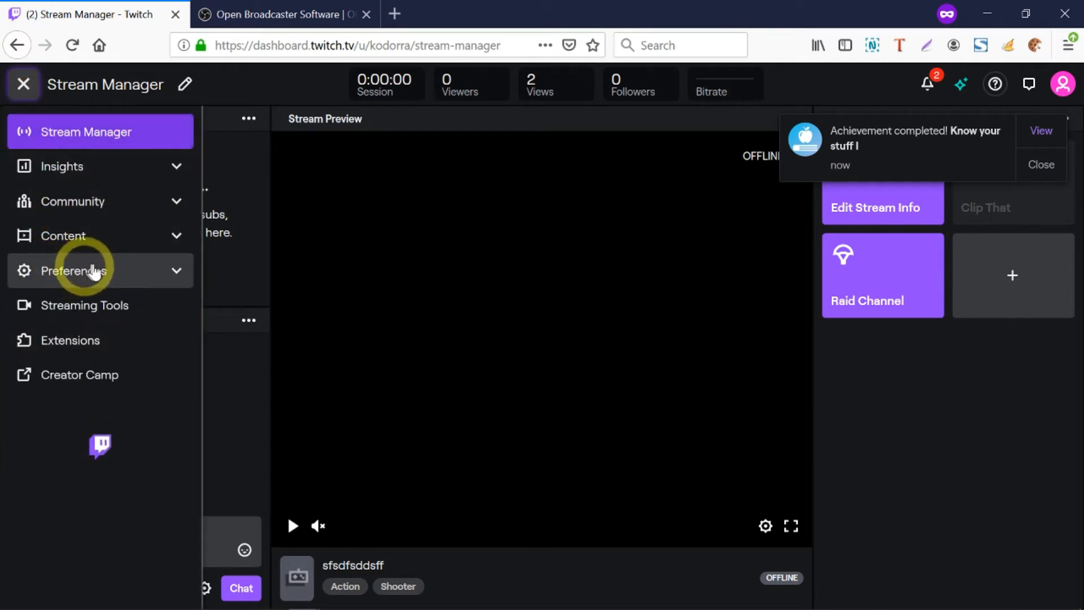
pyautogui.click(64, 235)
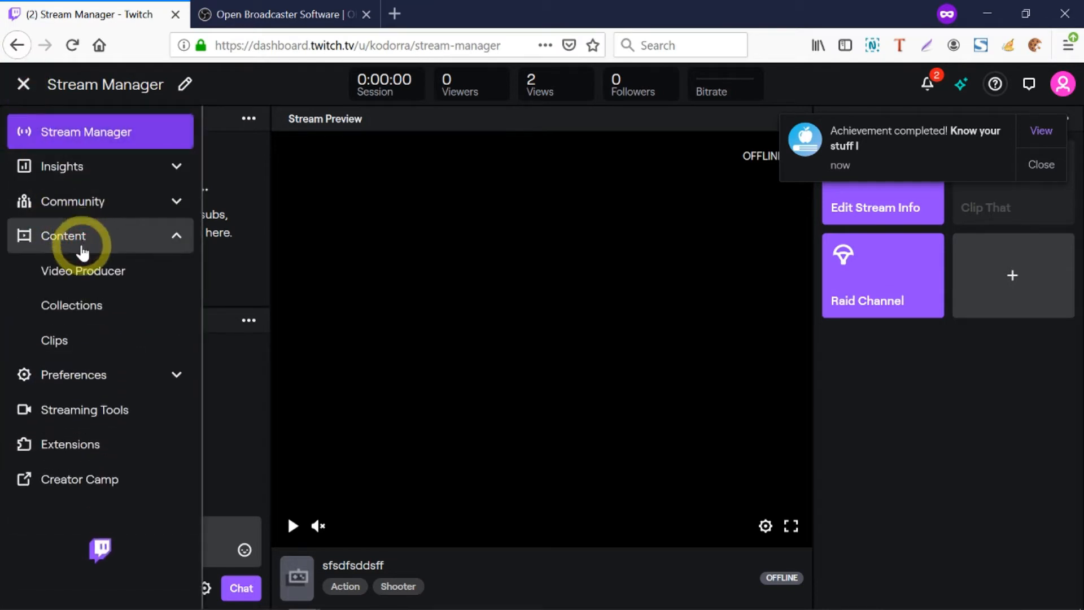
pyautogui.click(73, 270)
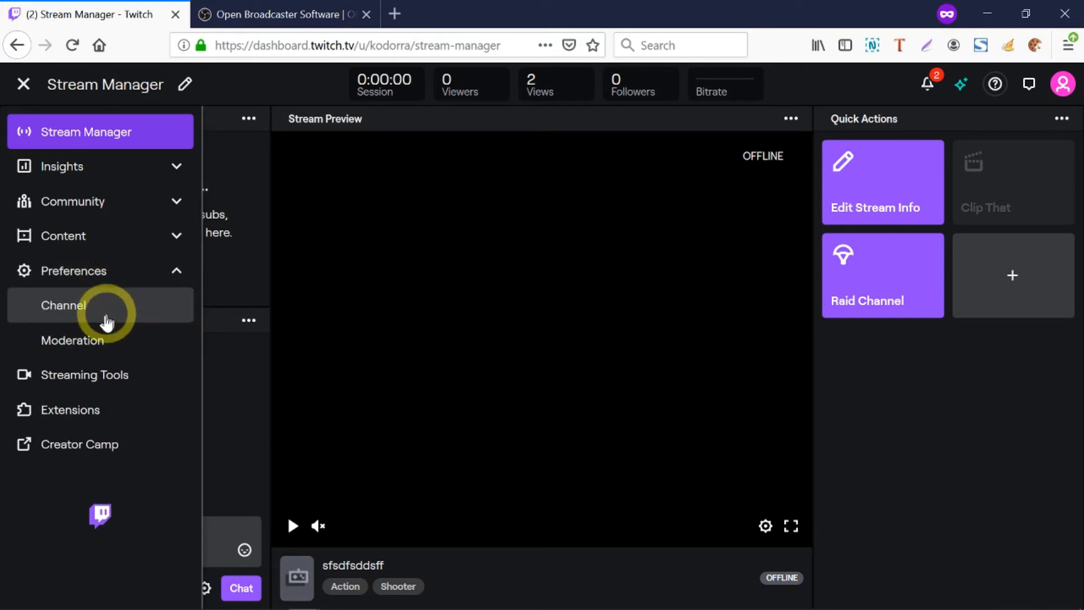
pyautogui.click(64, 305)
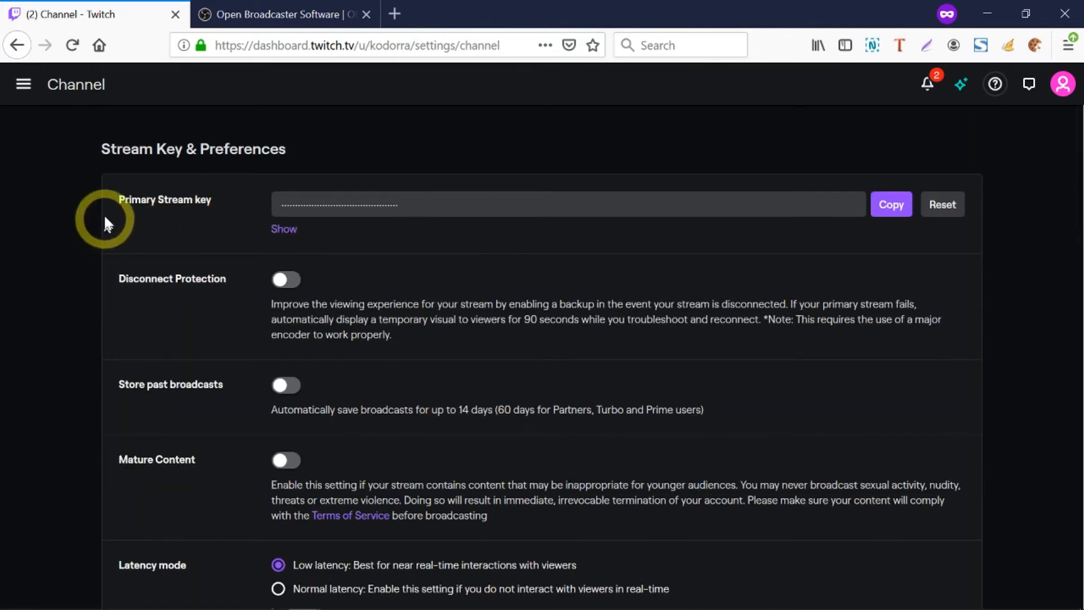
pyautogui.moveTo(327, 226)
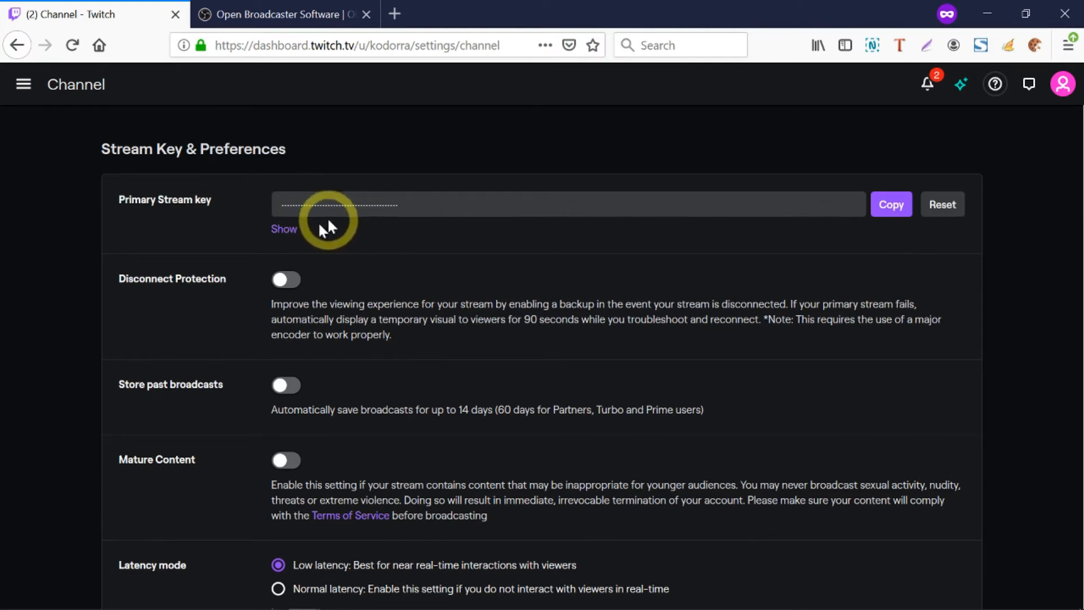
# Acknowledge the stream key warning, hide the key, and copy the primary stream key.
pyautogui.click(283, 229)
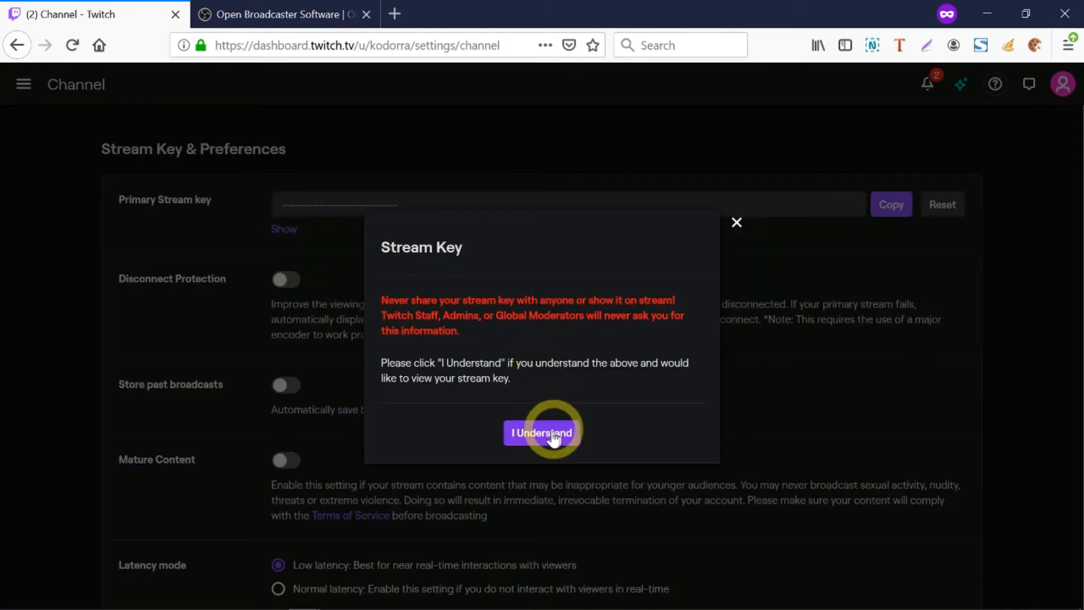
pyautogui.click(541, 432)
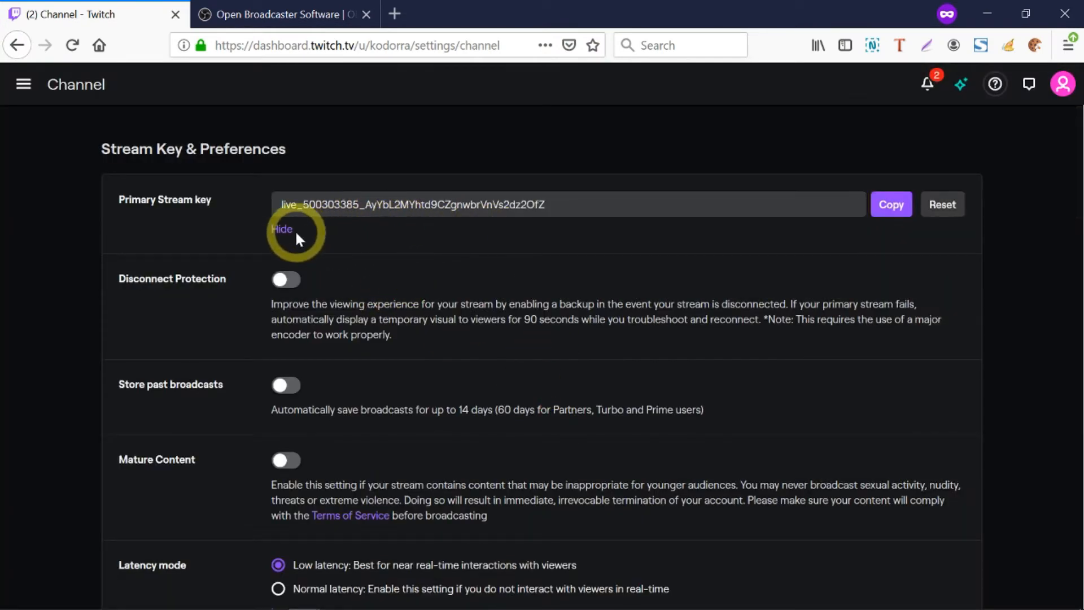
pyautogui.click(281, 228)
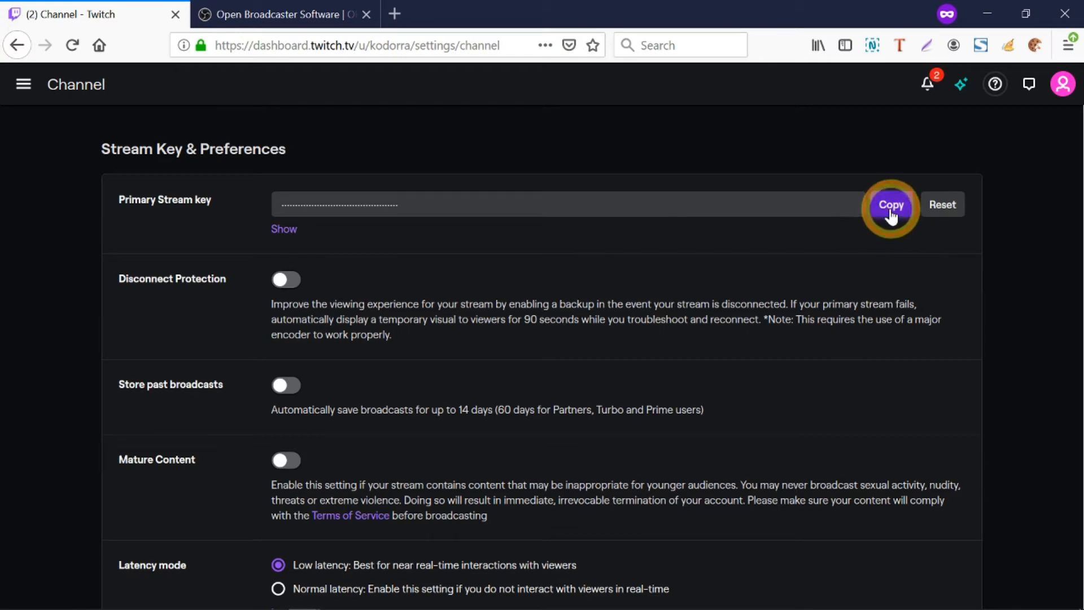
pyautogui.click(890, 204)
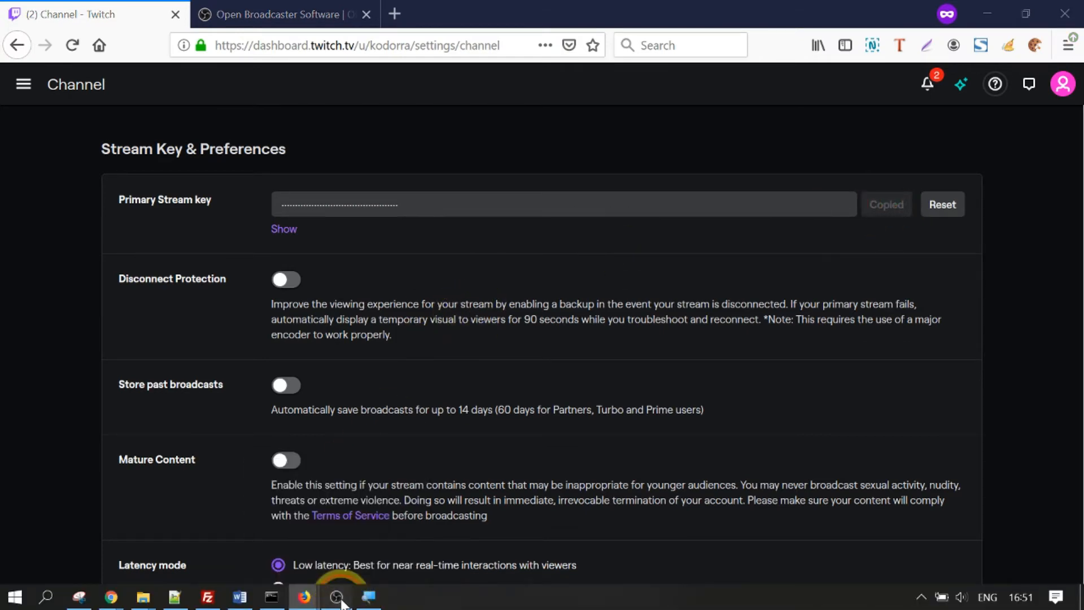
# In OBS stream settings, choose Twitch as the service and EU: Paris, FR server.
pyautogui.click(336, 596)
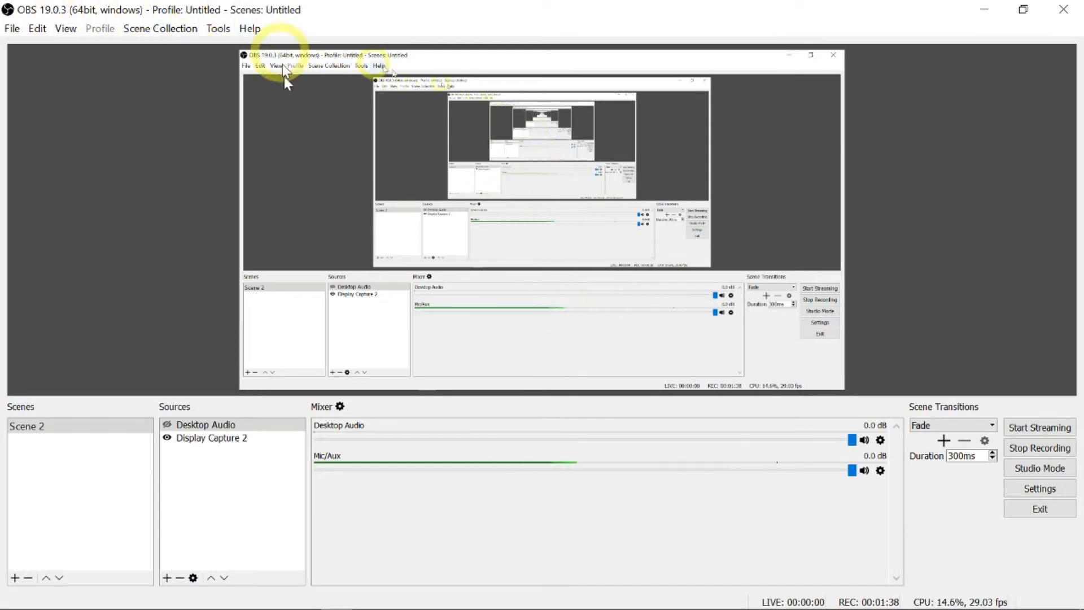
pyautogui.moveTo(515, 207)
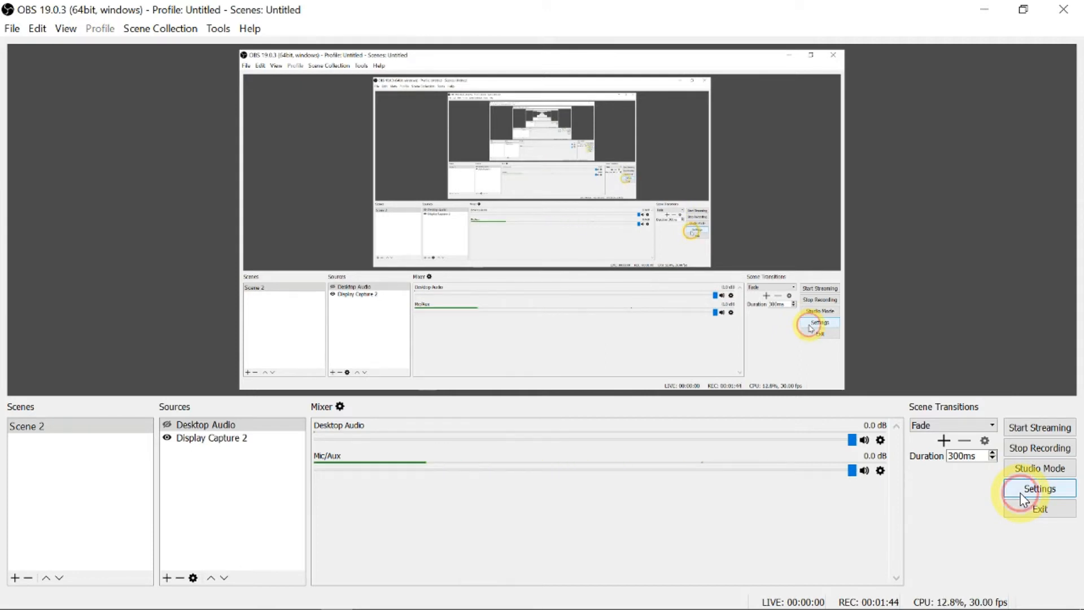
pyautogui.click(1039, 487)
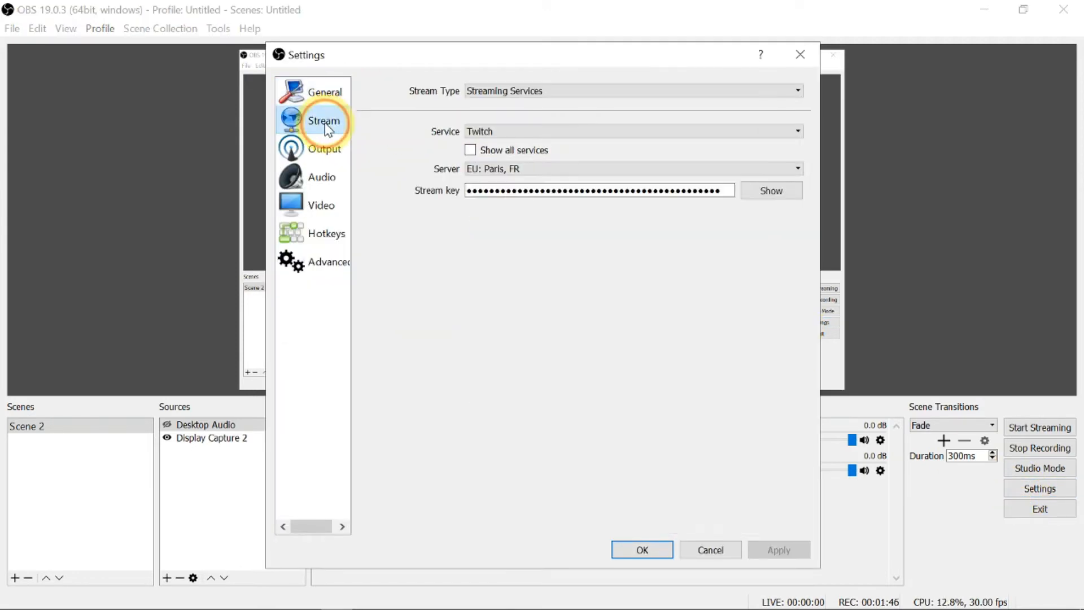
pyautogui.moveTo(437, 99)
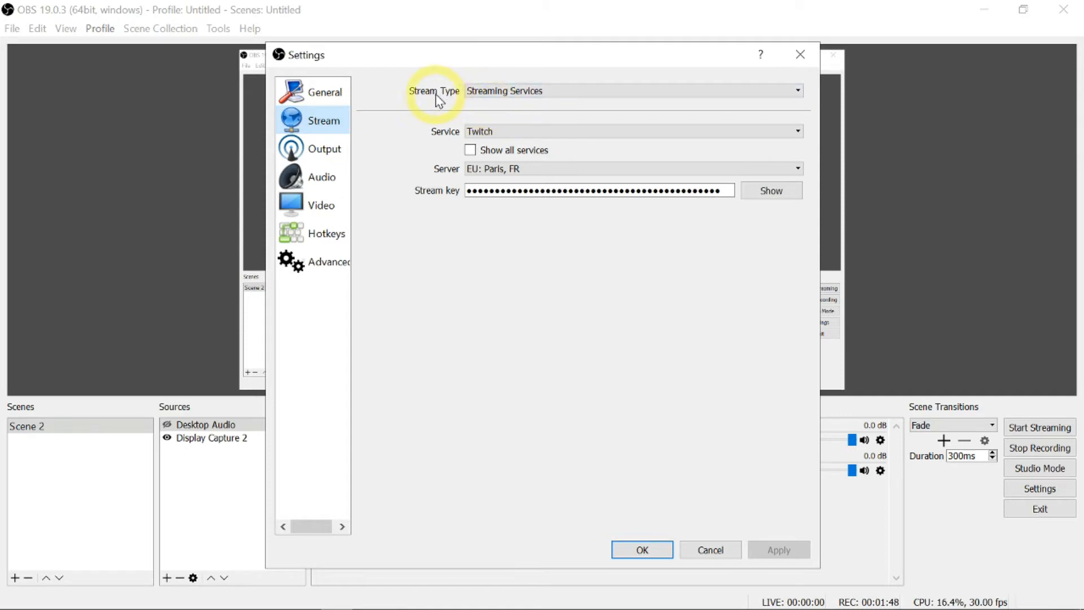
pyautogui.moveTo(437, 129)
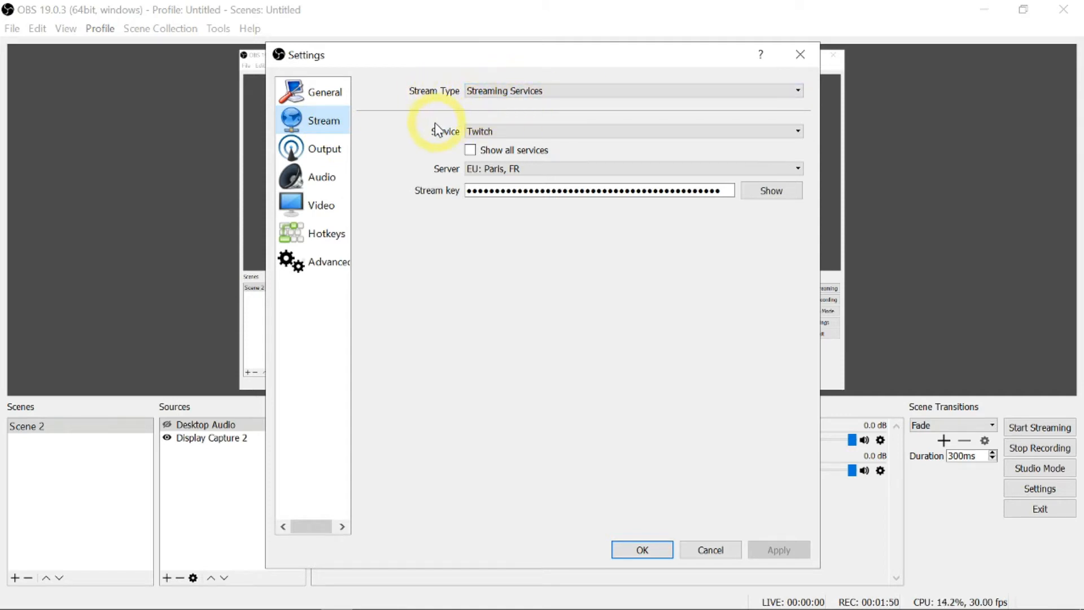
pyautogui.click(796, 130)
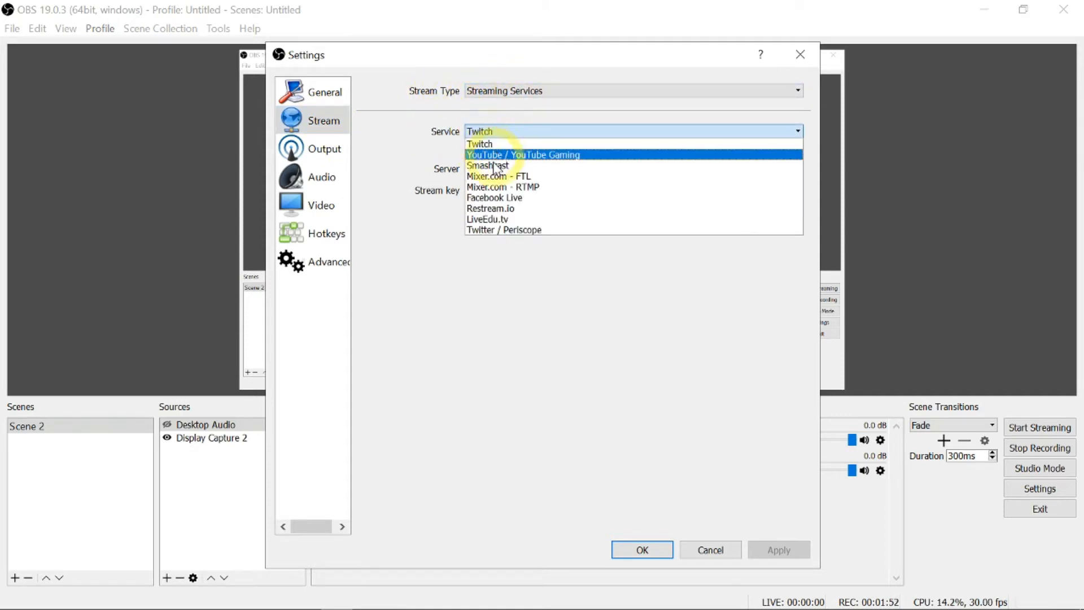
pyautogui.click(480, 143)
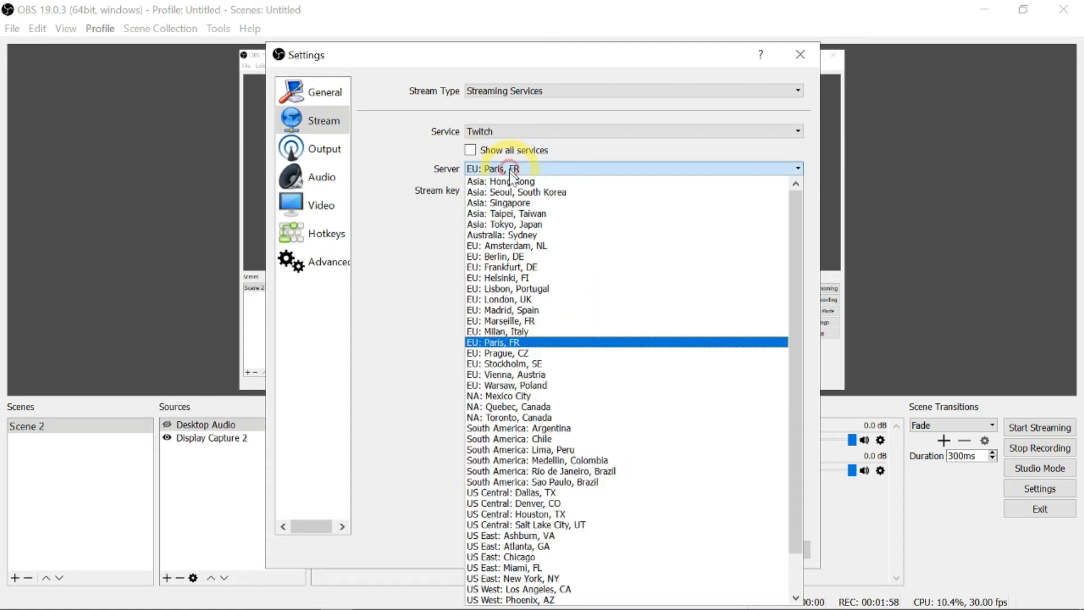
pyautogui.click(493, 341)
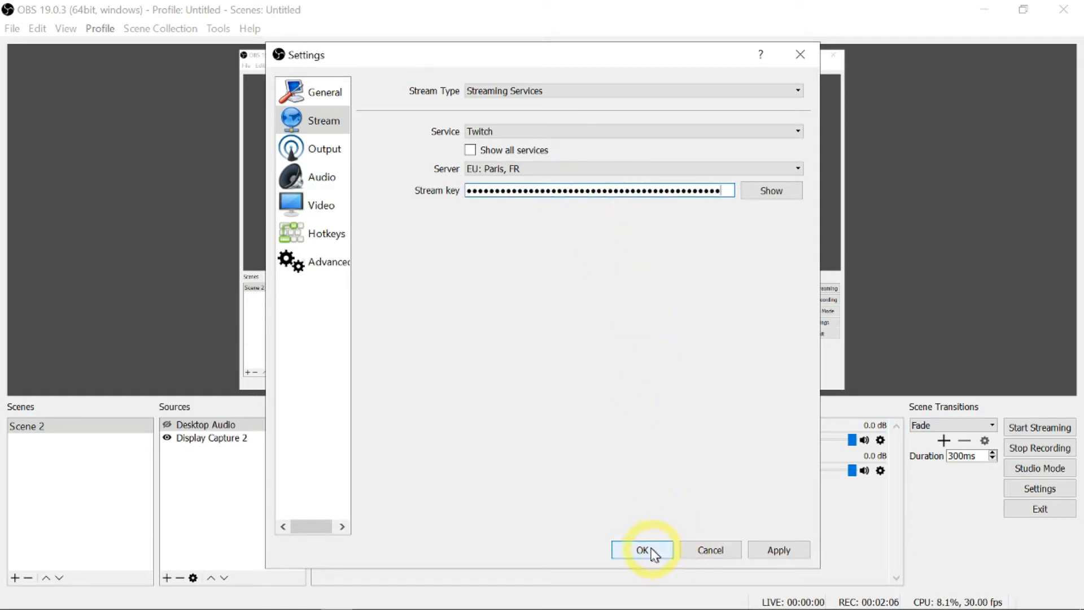
# Save the stream settings with OK and start streaming to Twitch.
pyautogui.click(642, 549)
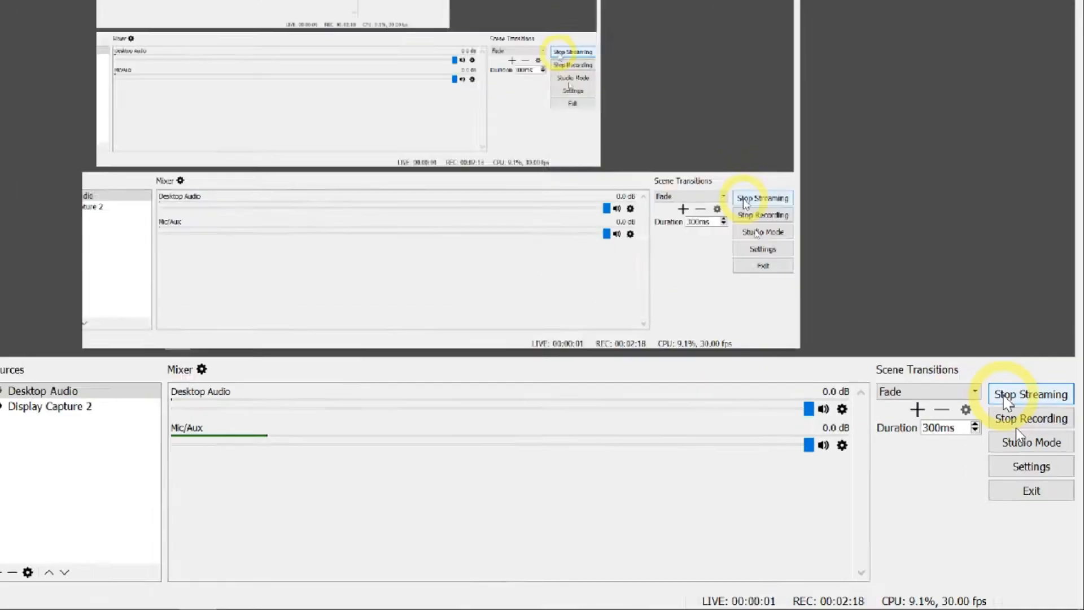
pyautogui.click(1030, 394)
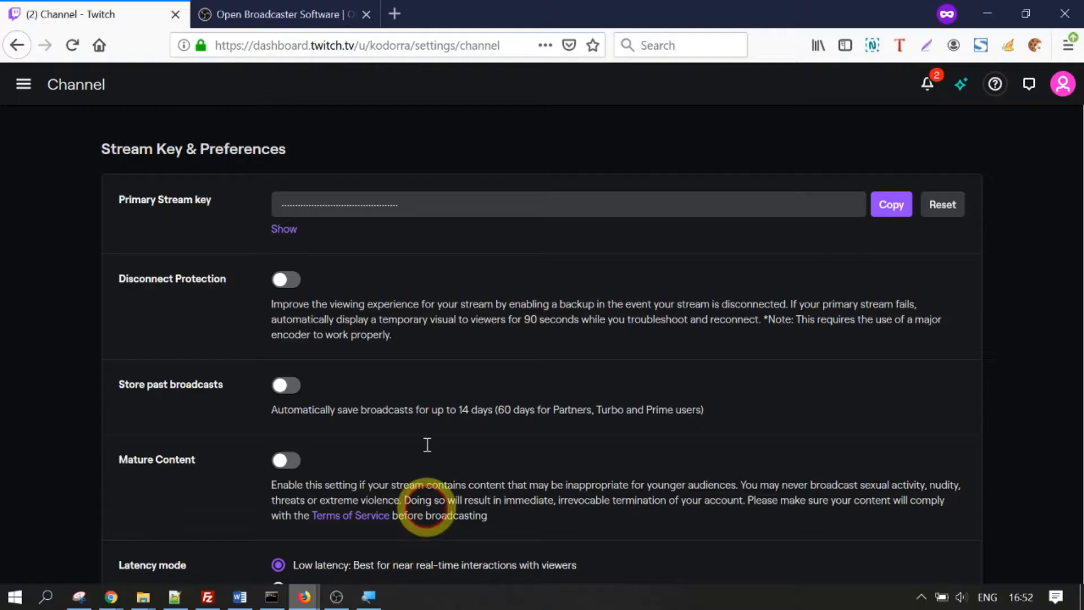
# Open Twitch's Stream Manager and play the live stream preview.
pyautogui.click(23, 84)
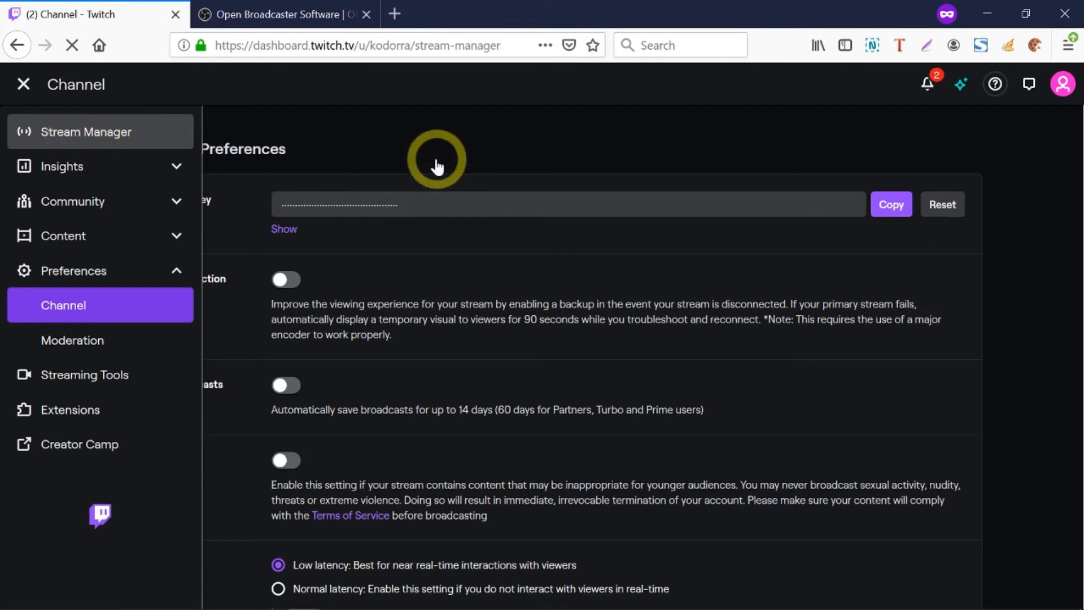
pyautogui.click(86, 131)
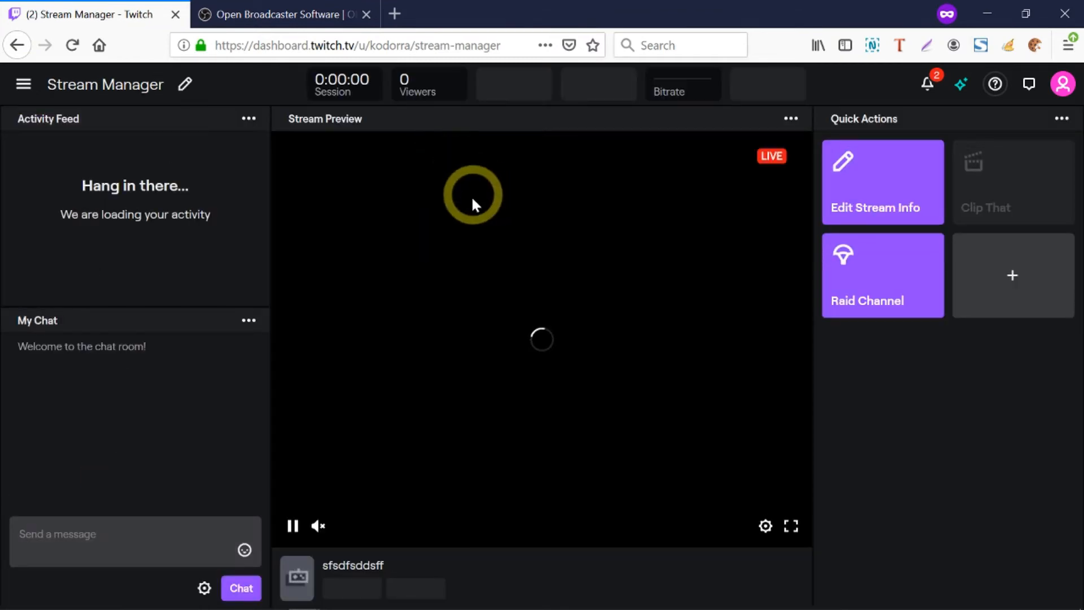
pyautogui.click(292, 526)
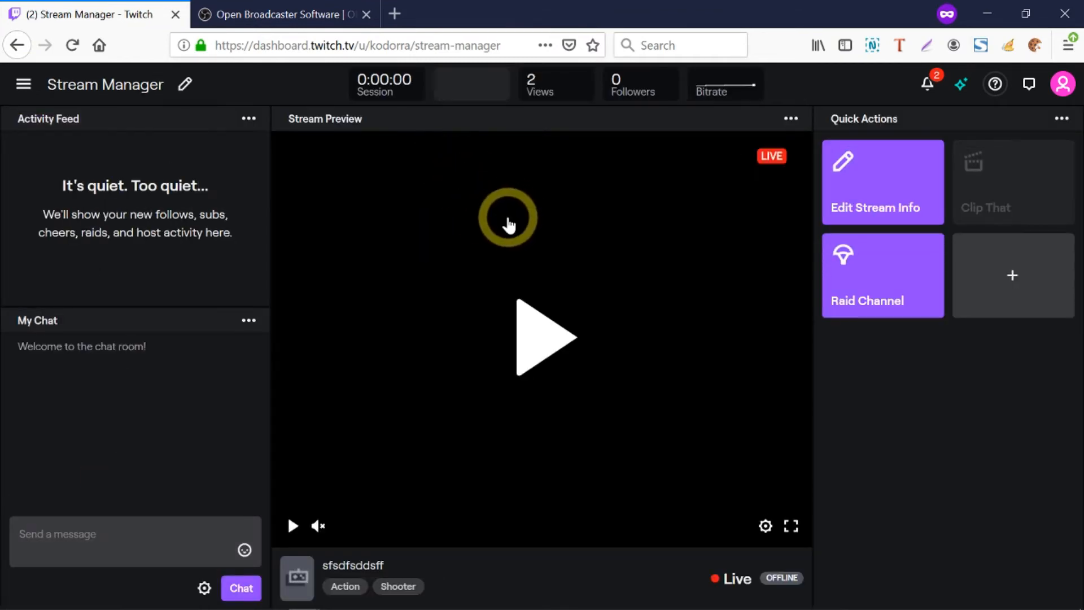
pyautogui.click(291, 526)
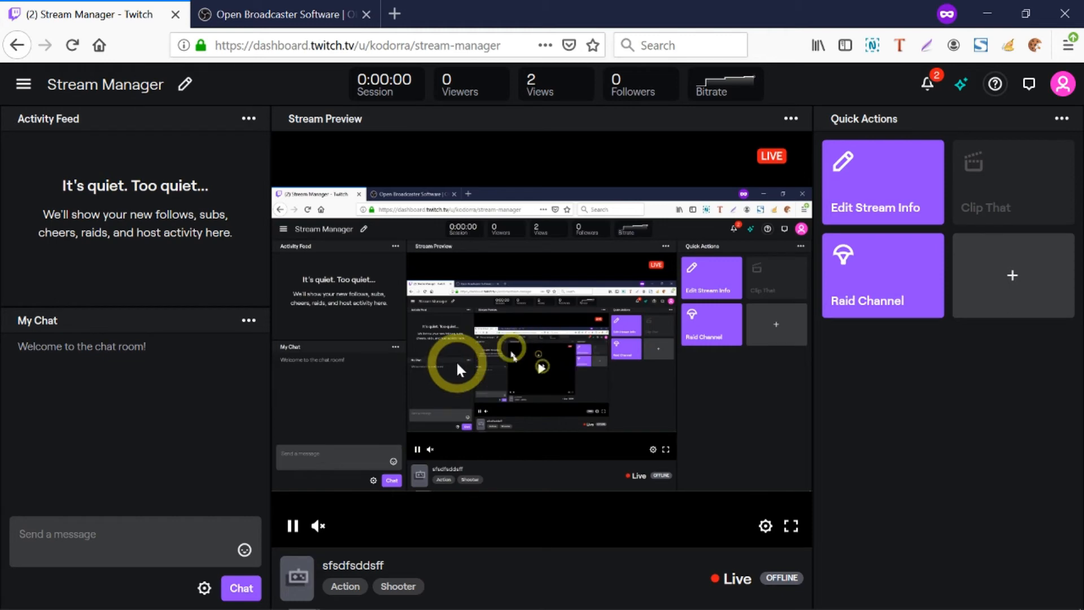
pyautogui.moveTo(517, 339)
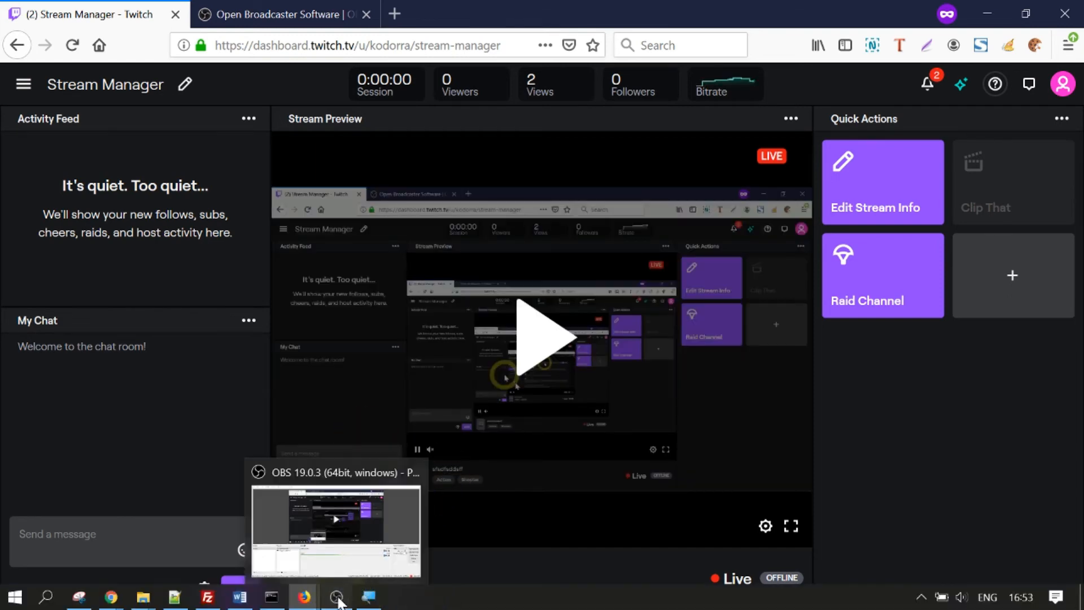
# Back in OBS, add a new Video Capture Device source from the Sources list.
pyautogui.click(336, 520)
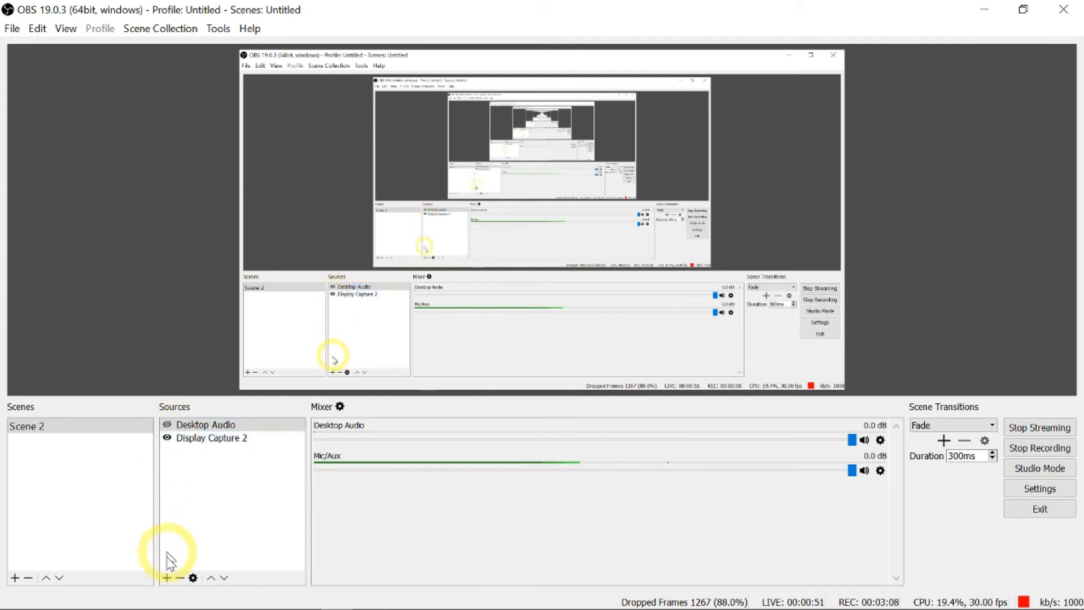
pyautogui.click(168, 576)
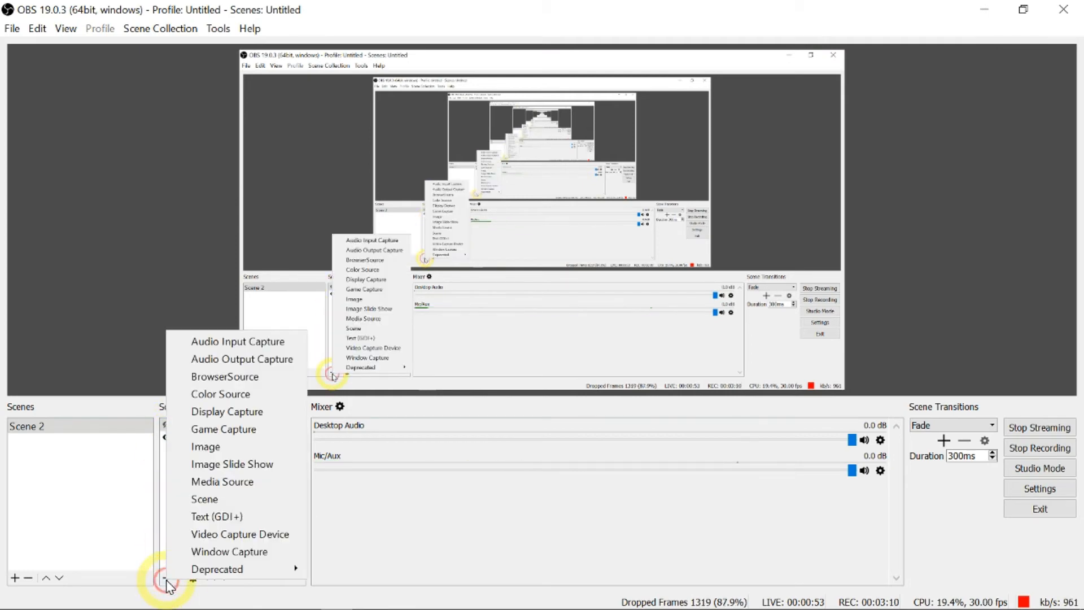
pyautogui.moveTo(240, 533)
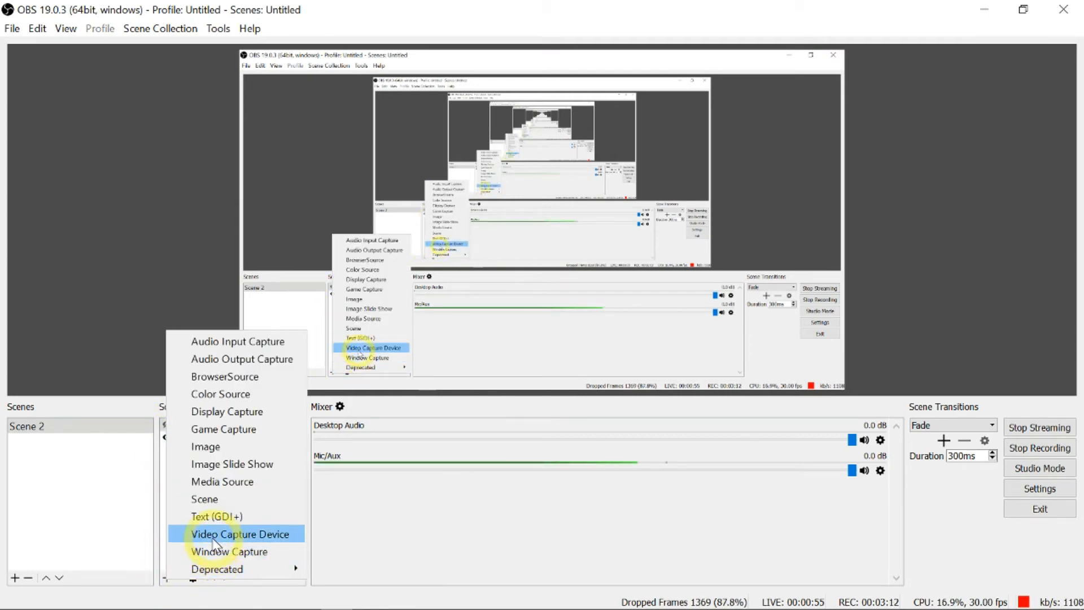
pyautogui.click(241, 533)
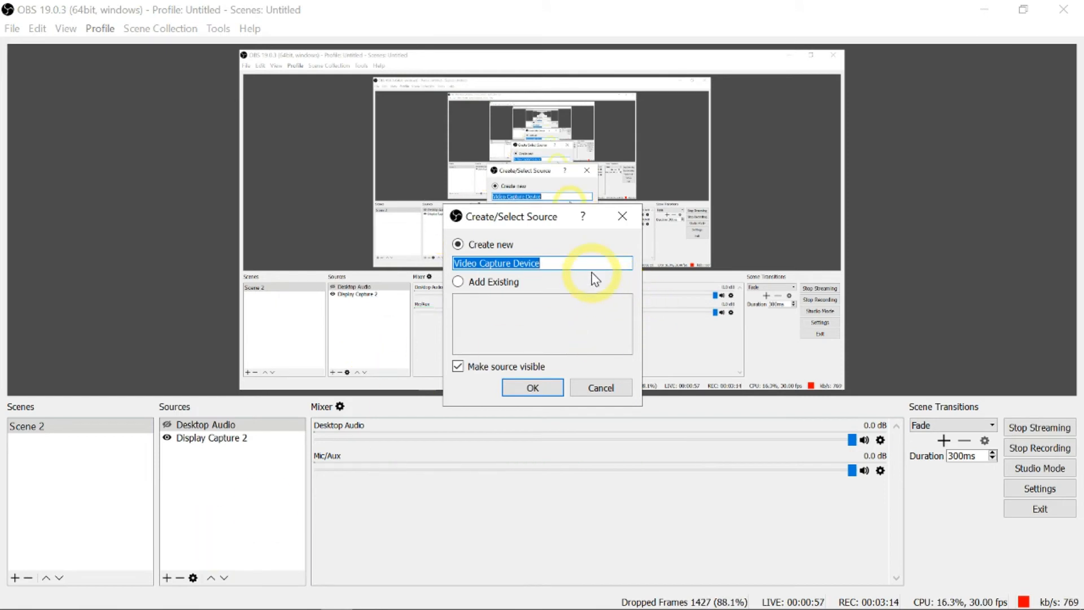
# Name the source 'Webcam' and set its custom resolution to 640x480.
pyautogui.write('Webcam')
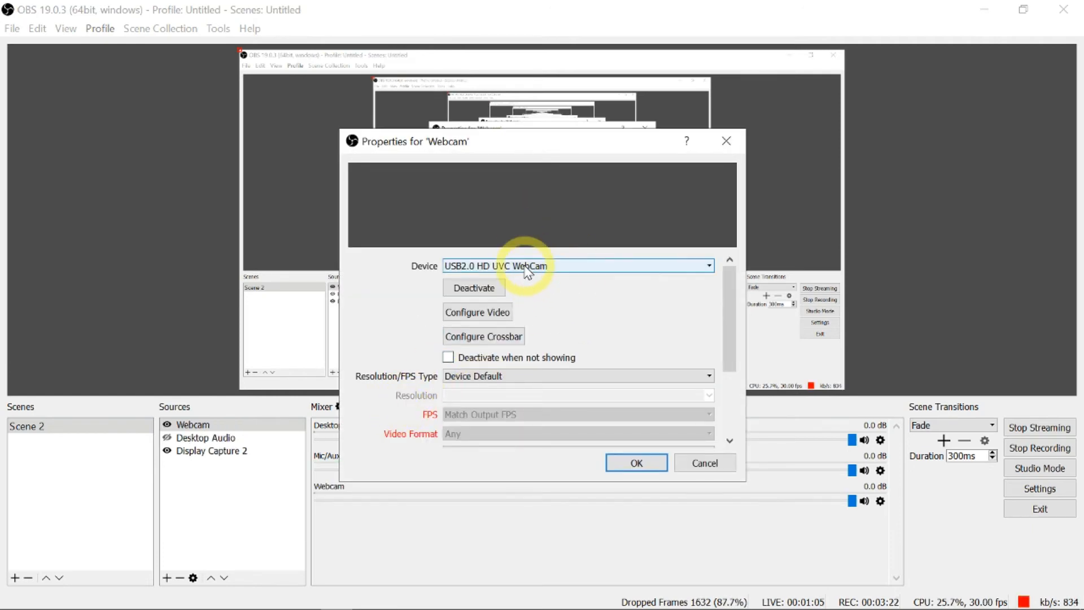
pyautogui.moveTo(510, 227)
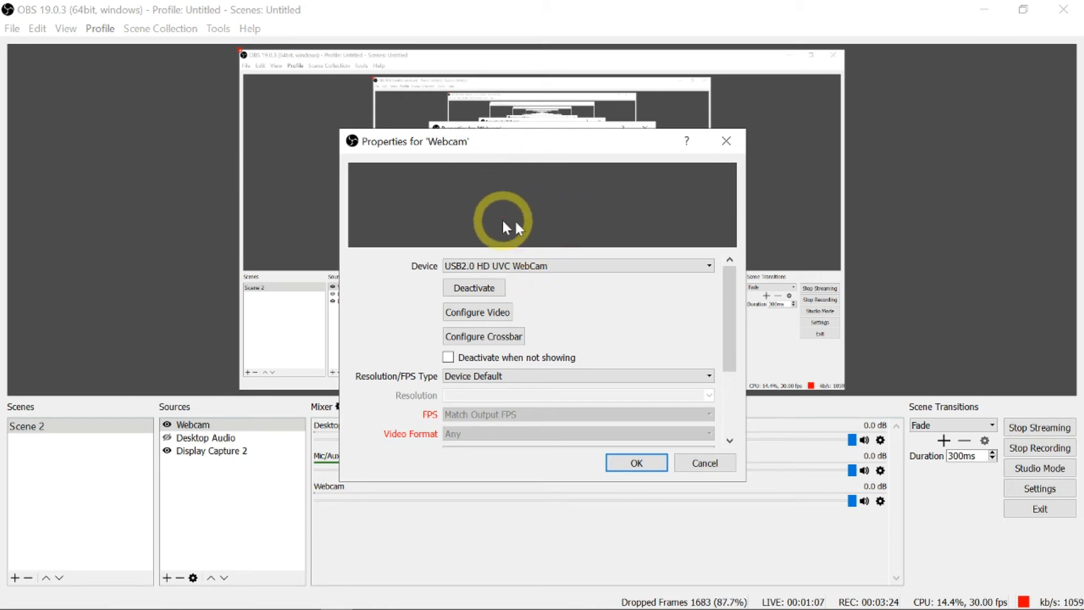
pyautogui.moveTo(566, 209)
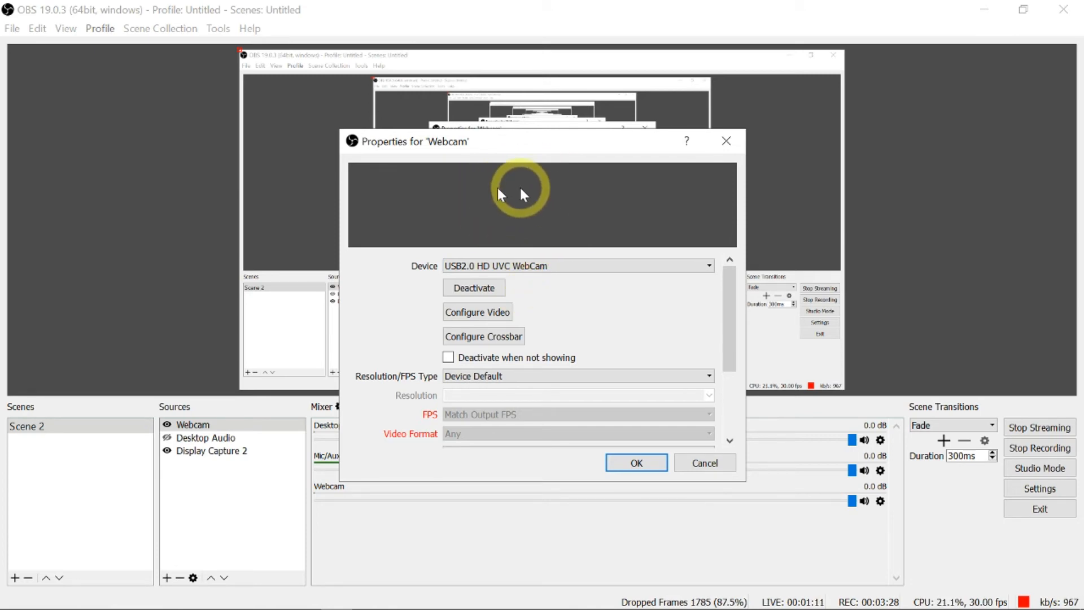
pyautogui.moveTo(590, 325)
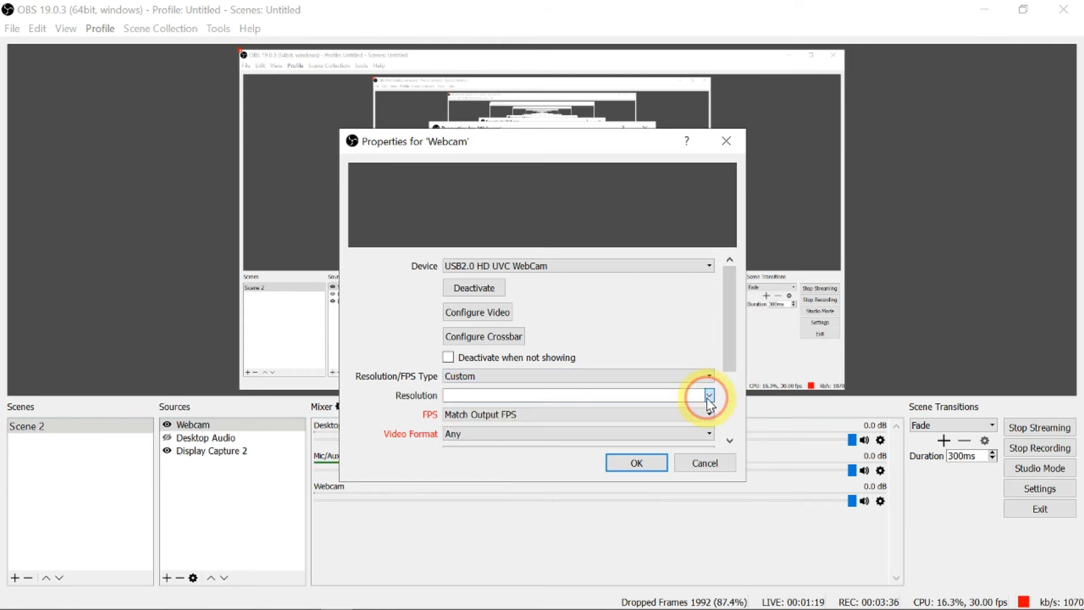
pyautogui.click(708, 395)
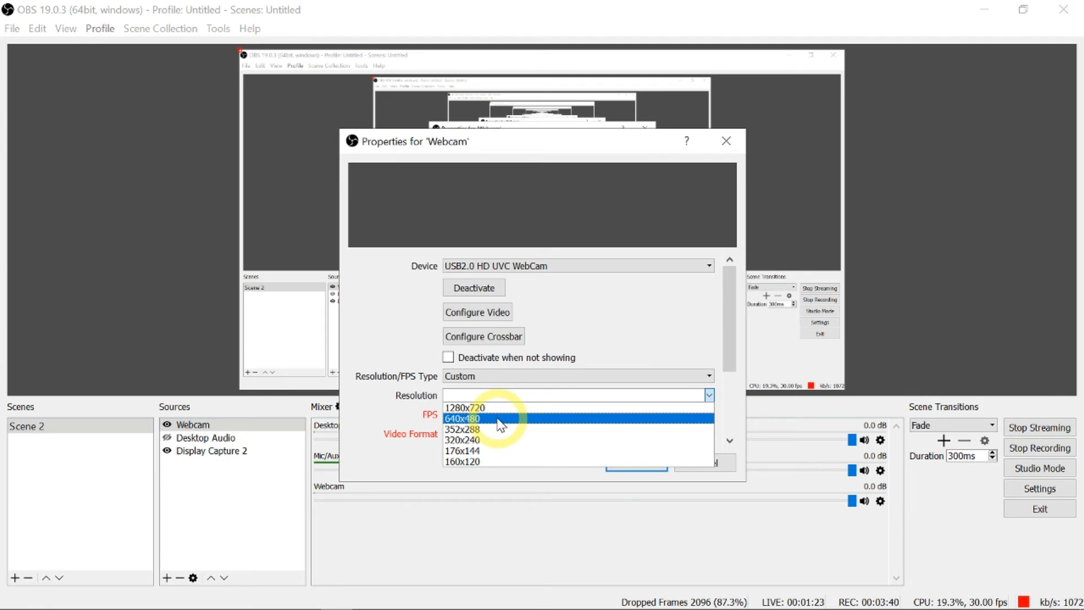
pyautogui.click(463, 419)
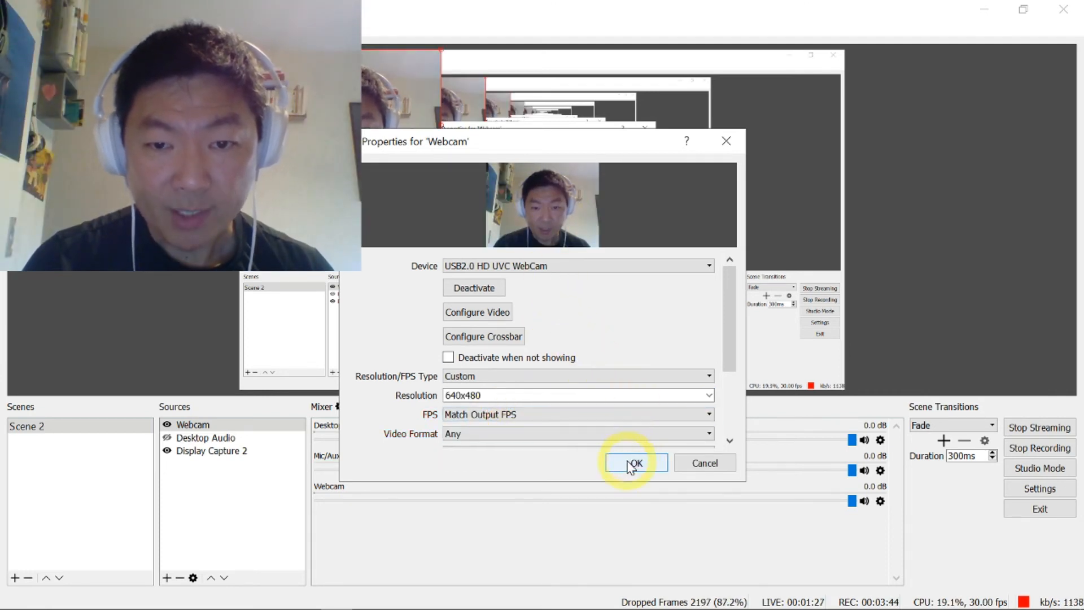
# Confirm the Webcam properties and select the webcam image in the scene preview.
pyautogui.click(633, 462)
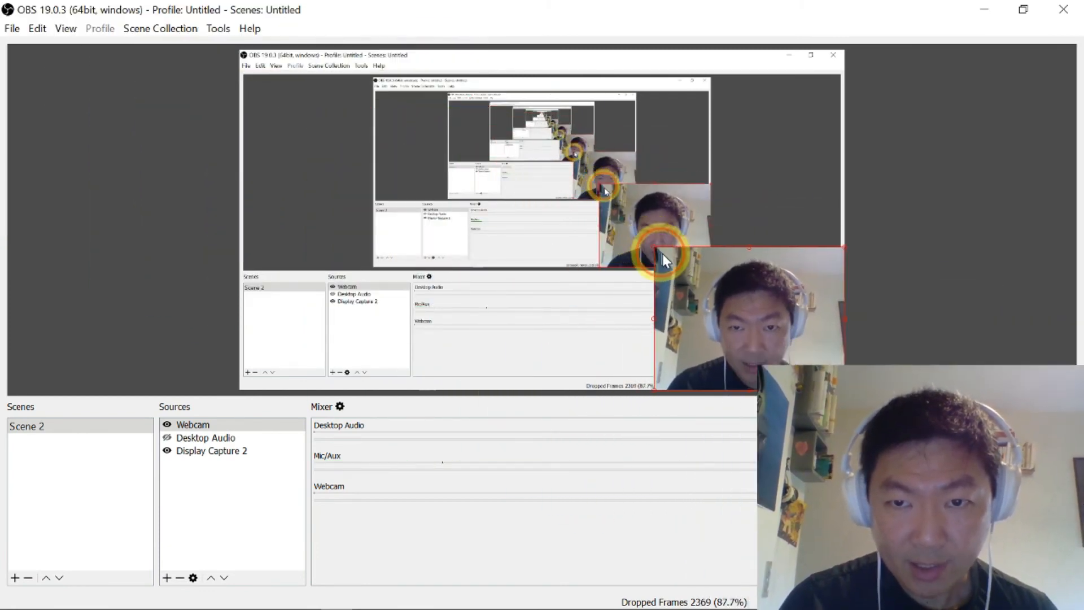
pyautogui.click(1038, 427)
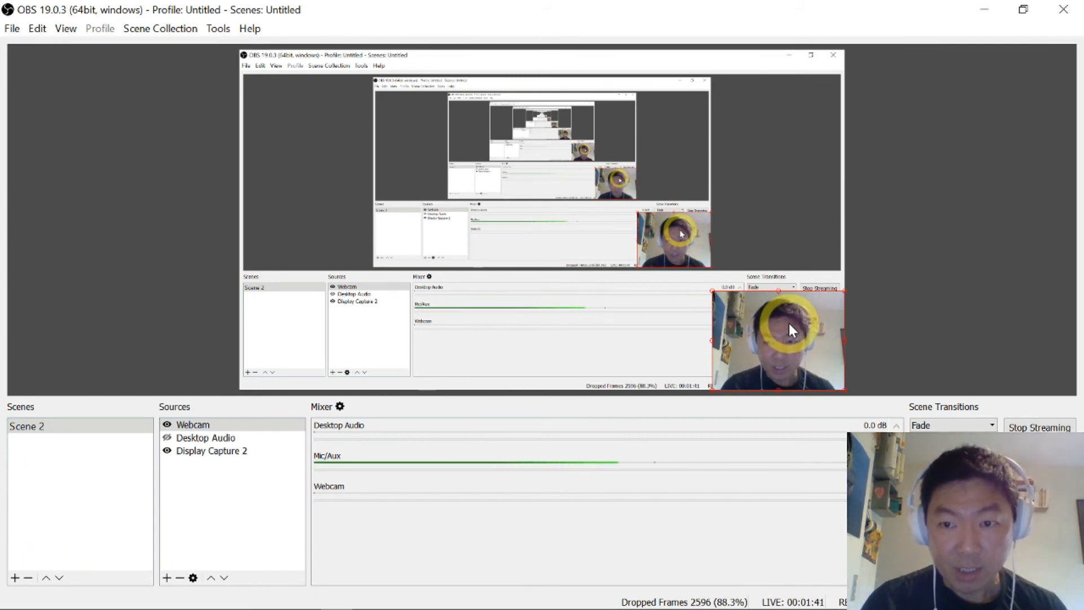
pyautogui.moveTo(722, 323)
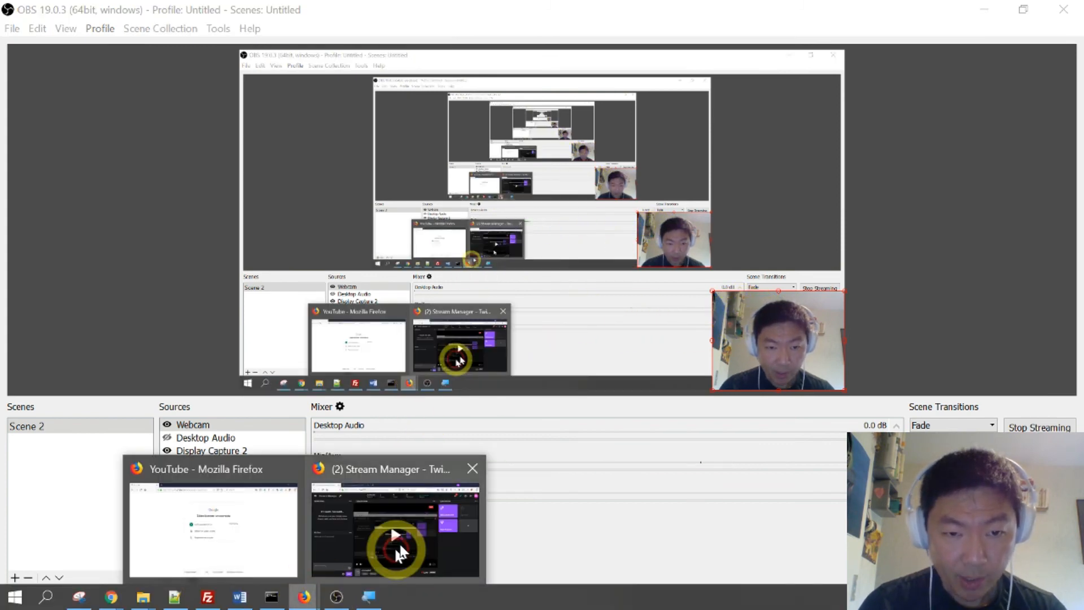
# Bring the Twitch Stream Manager in Firefox back to the front to view the live preview.
pyautogui.click(395, 533)
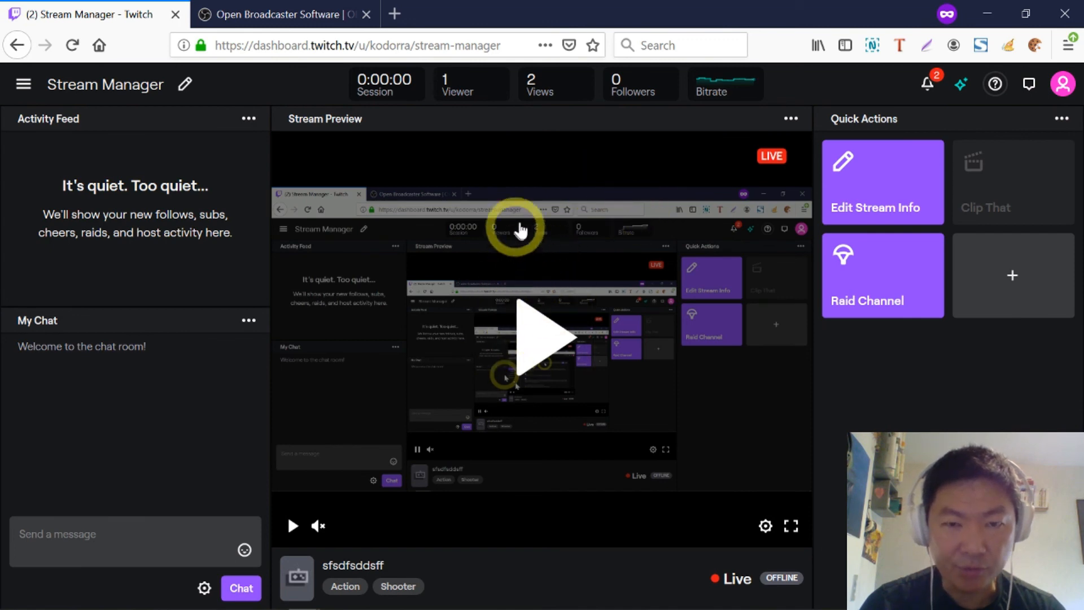
pyautogui.moveTo(517, 164)
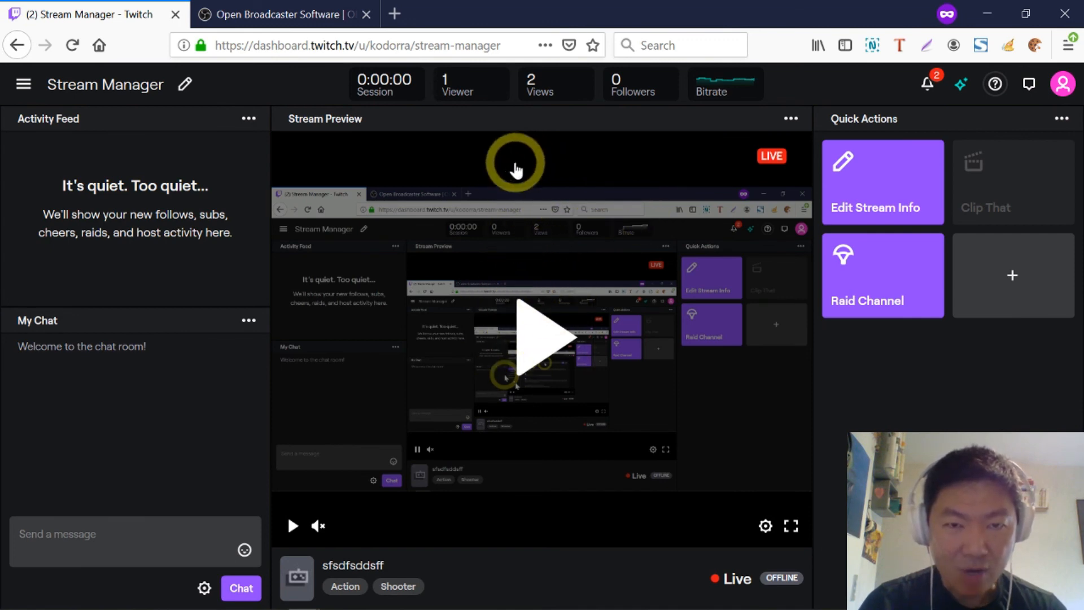
pyautogui.moveTo(529, 175)
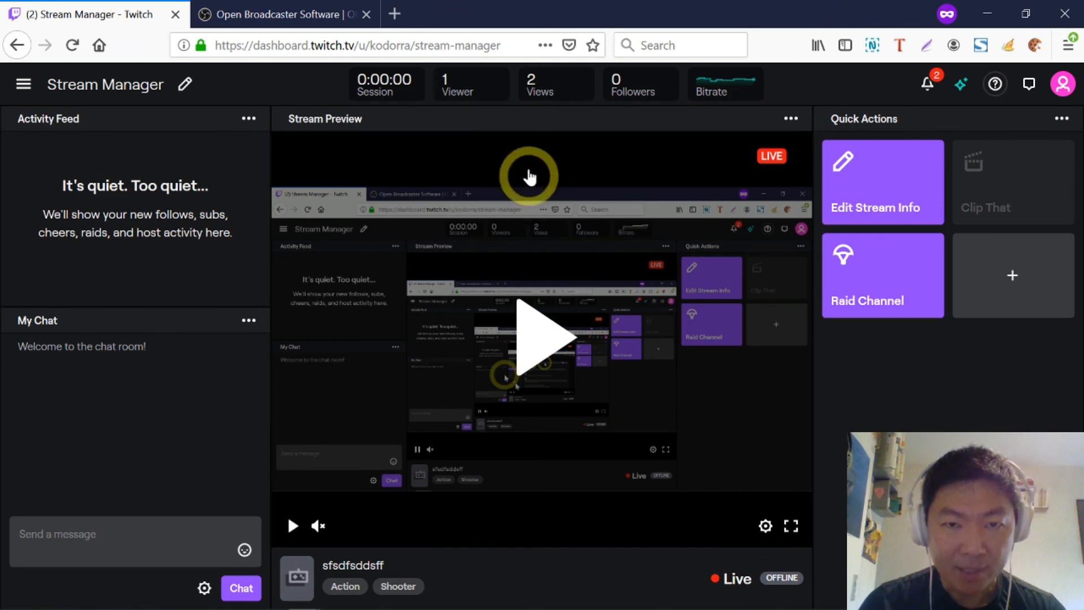